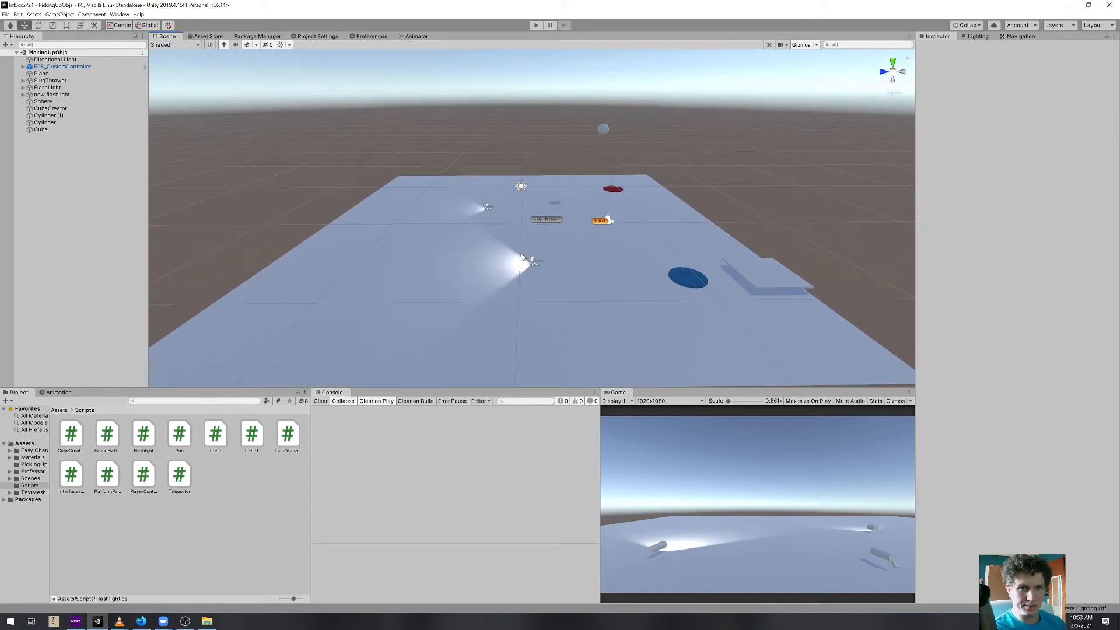
# Create a new sphere, Sphere (1), and scale it to 3, 3, 3
pyautogui.click(59, 14)
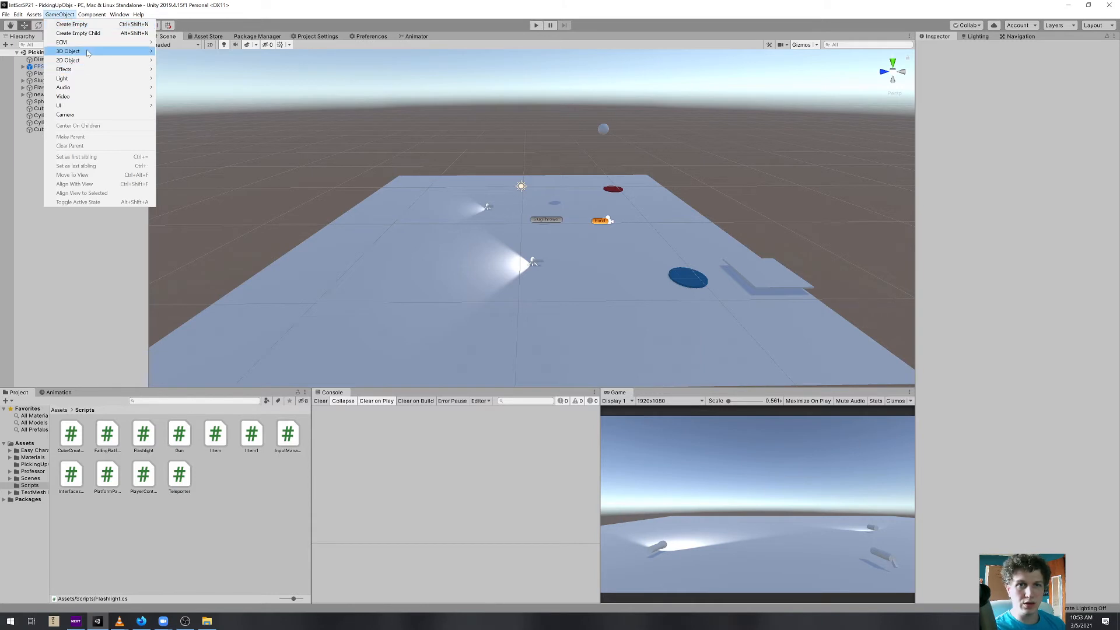
pyautogui.moveTo(67, 51)
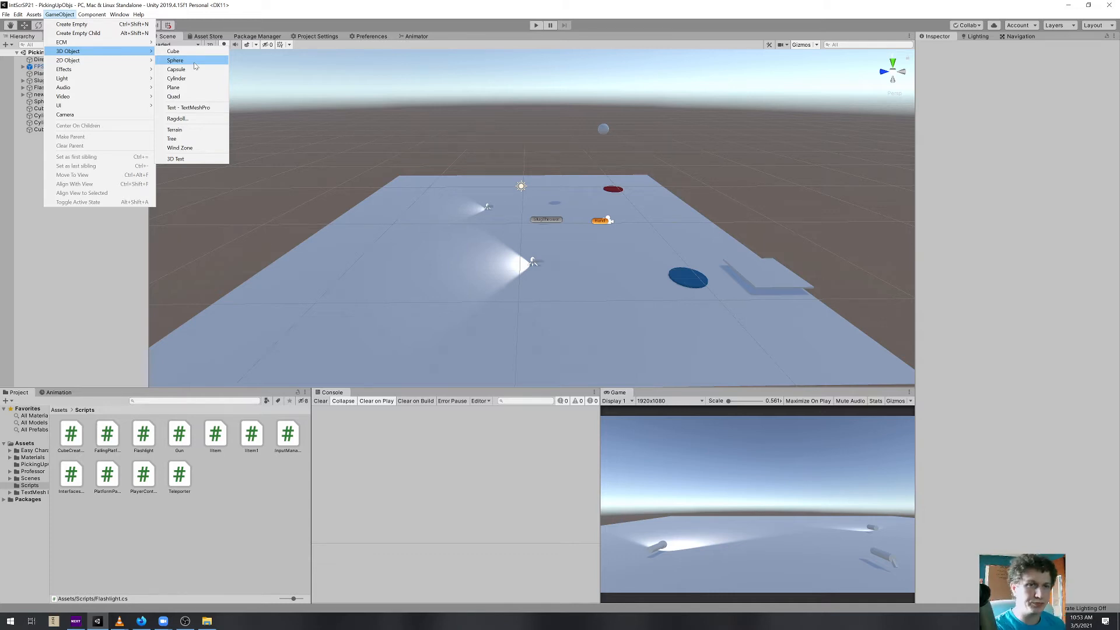
pyautogui.click(175, 60)
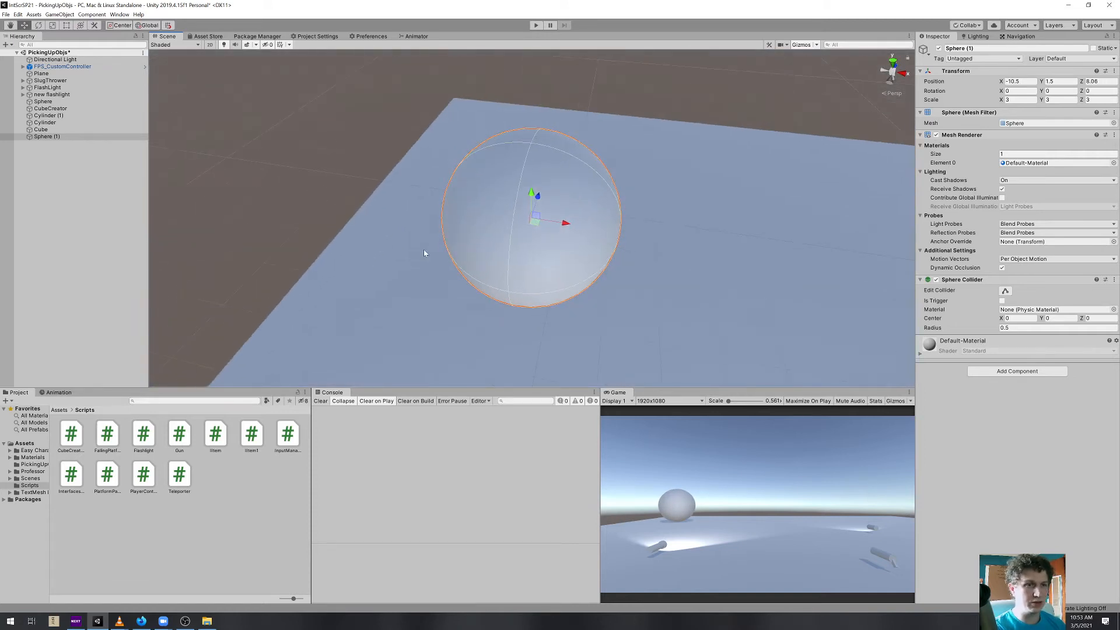
pyautogui.click(59, 13)
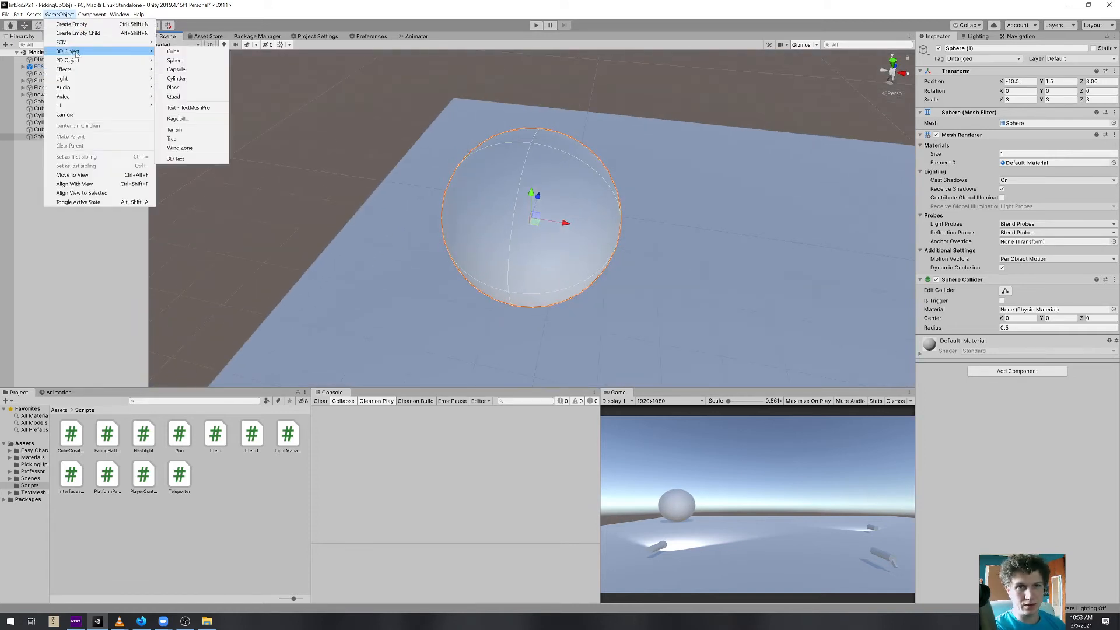
# Shape Cube (1)–(3) into two walls and a roof around the sphere
pyautogui.click(172, 50)
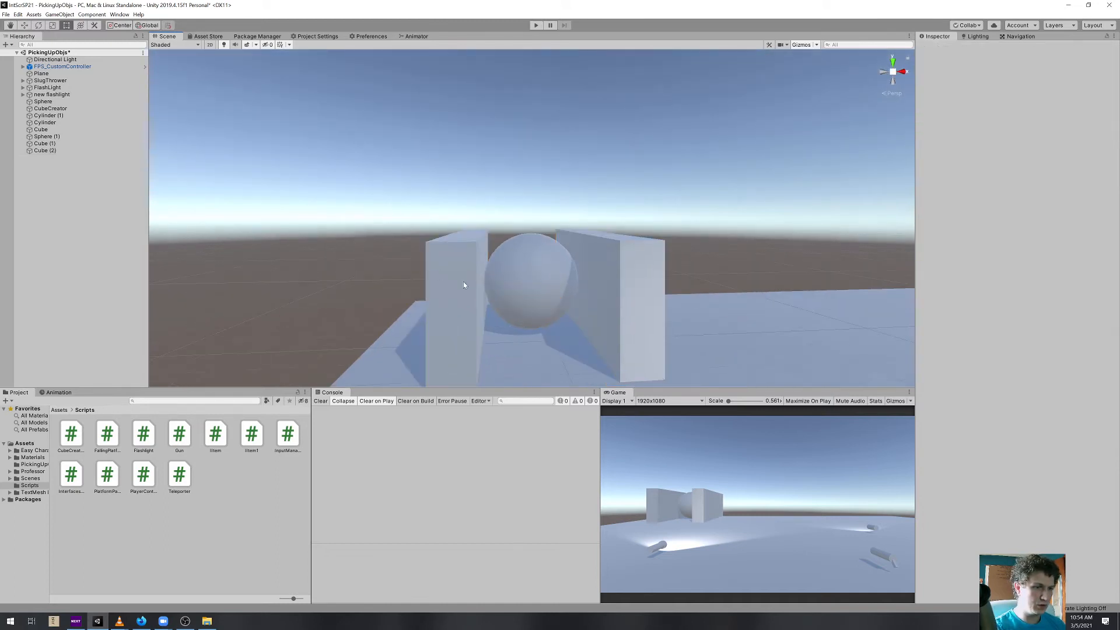
pyautogui.click(463, 286)
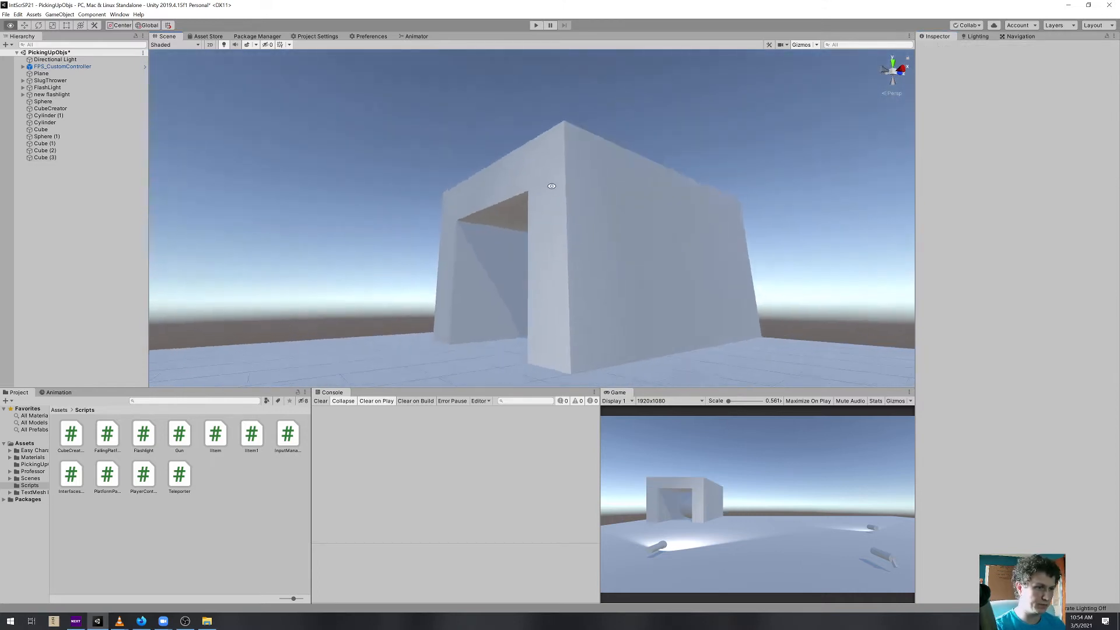
# Select Sphere (1) and bring up Tags & Layers through Add Tag
pyautogui.click(47, 137)
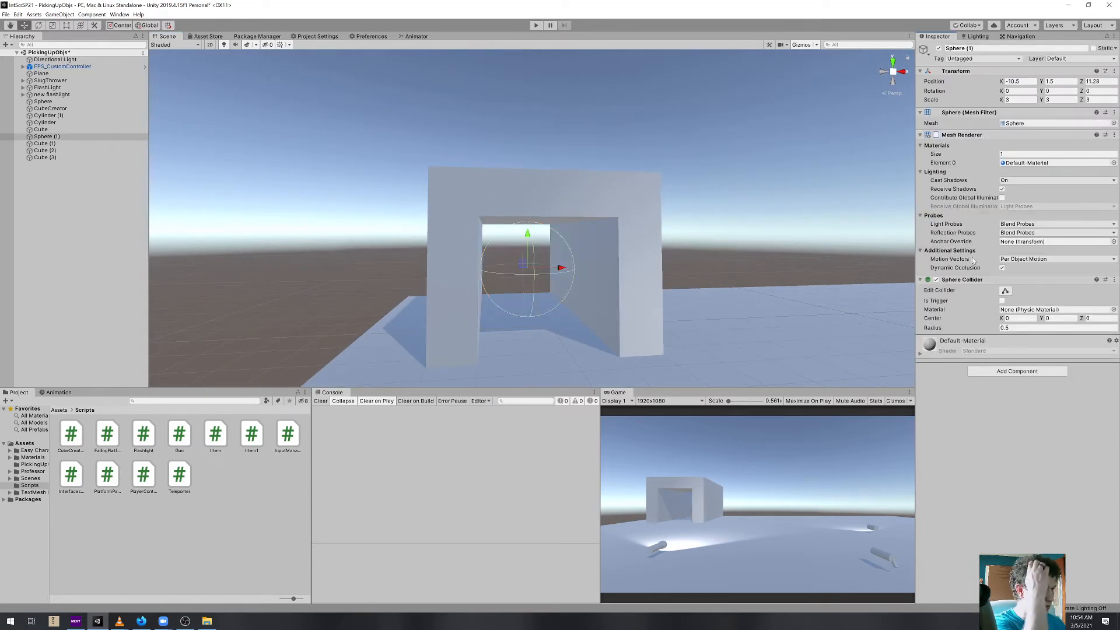
pyautogui.click(1002, 299)
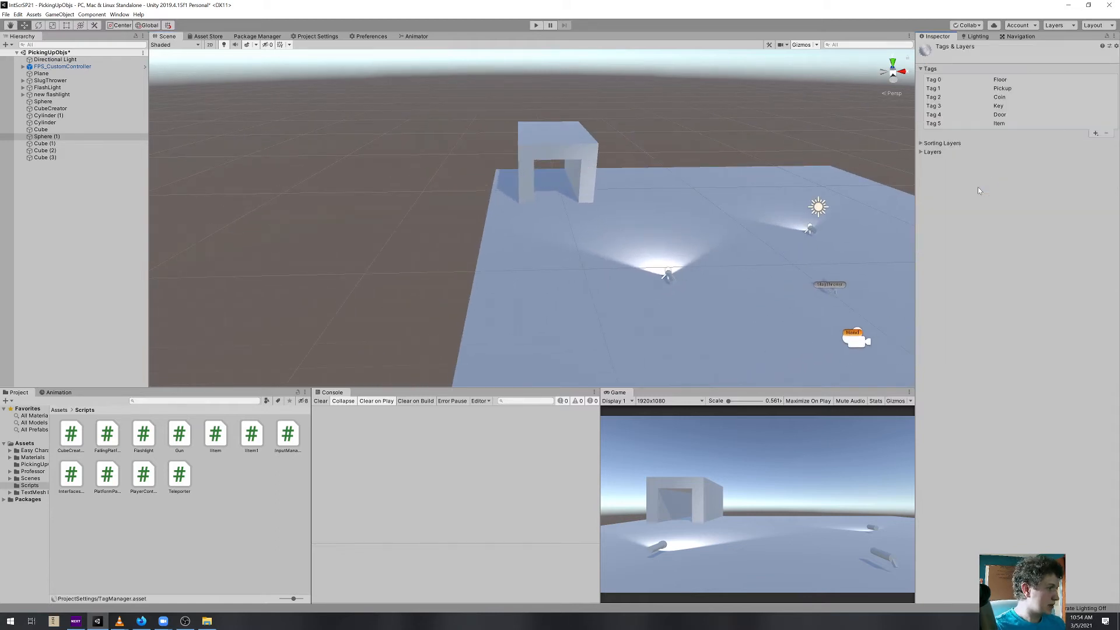
# Save tags NextLevel and LastLevel, then reselect Sphere (1)
pyautogui.click(1096, 134)
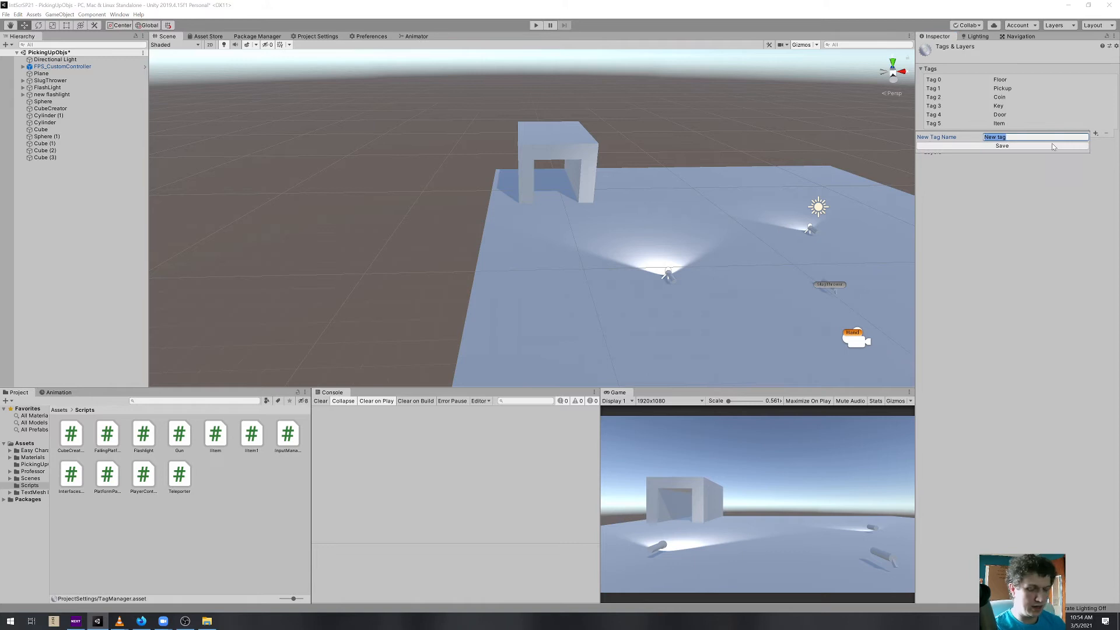
pyautogui.click(1002, 145)
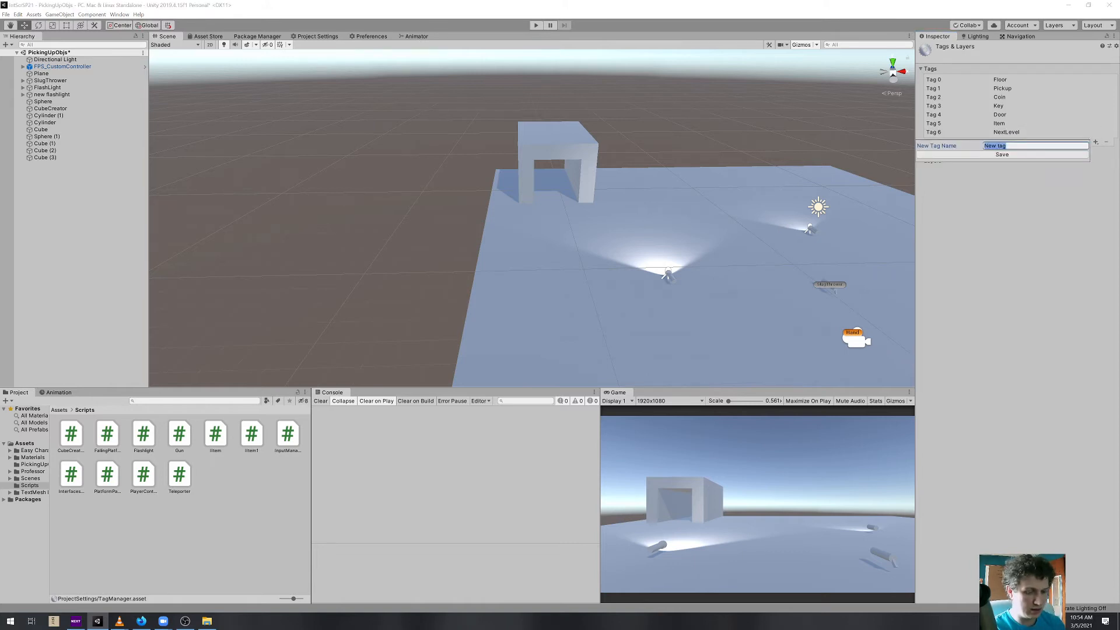
pyautogui.click(1001, 154)
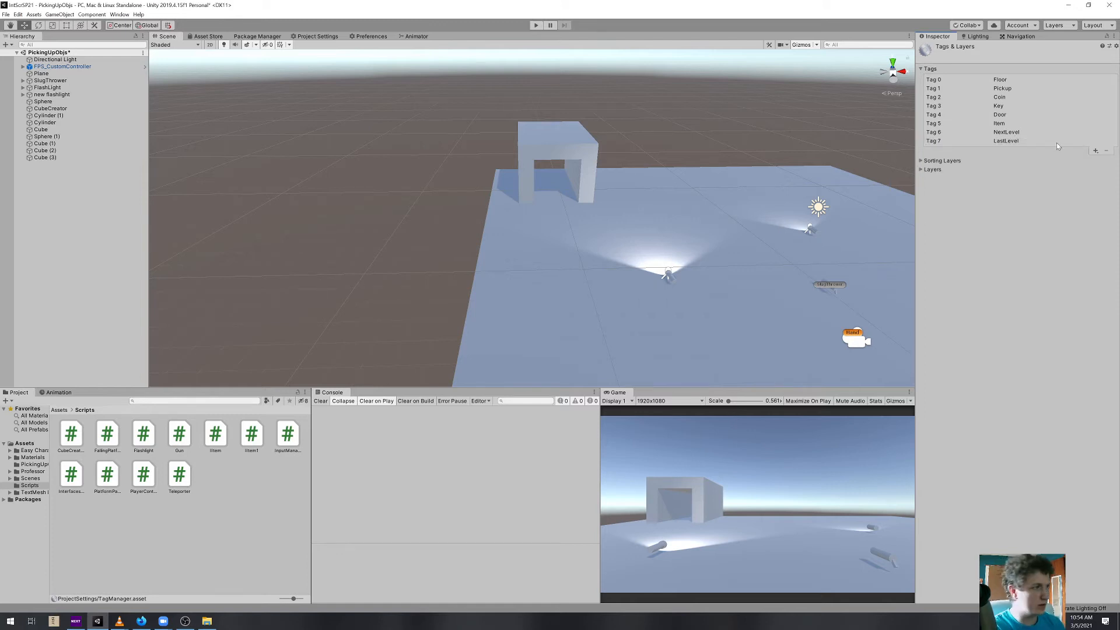
pyautogui.moveTo(554, 173)
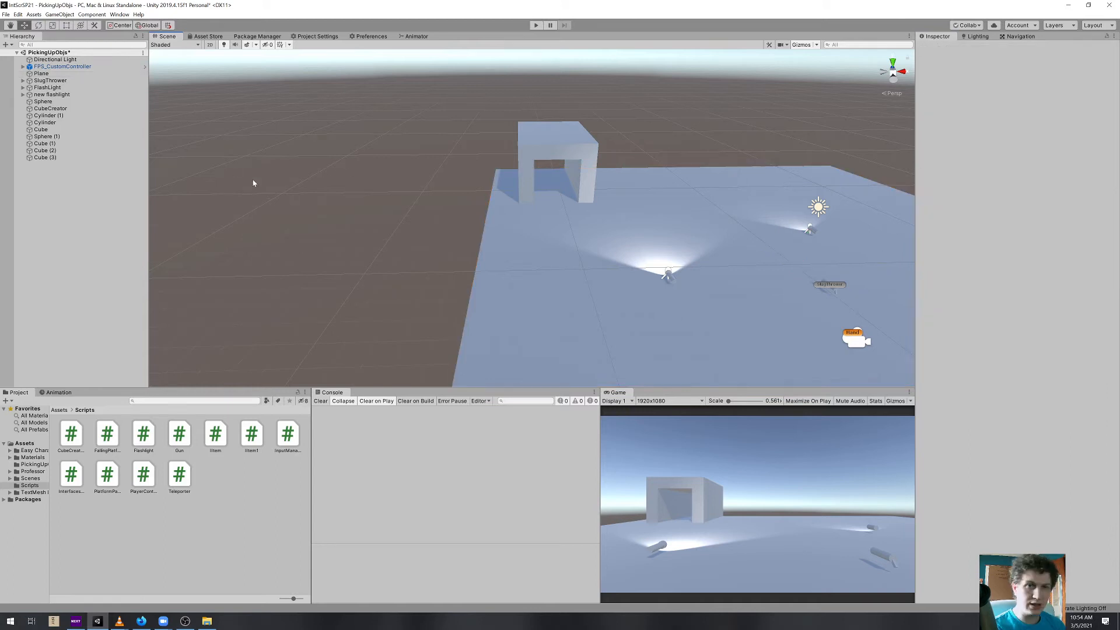
pyautogui.click(47, 136)
pyautogui.write('NextLevel')
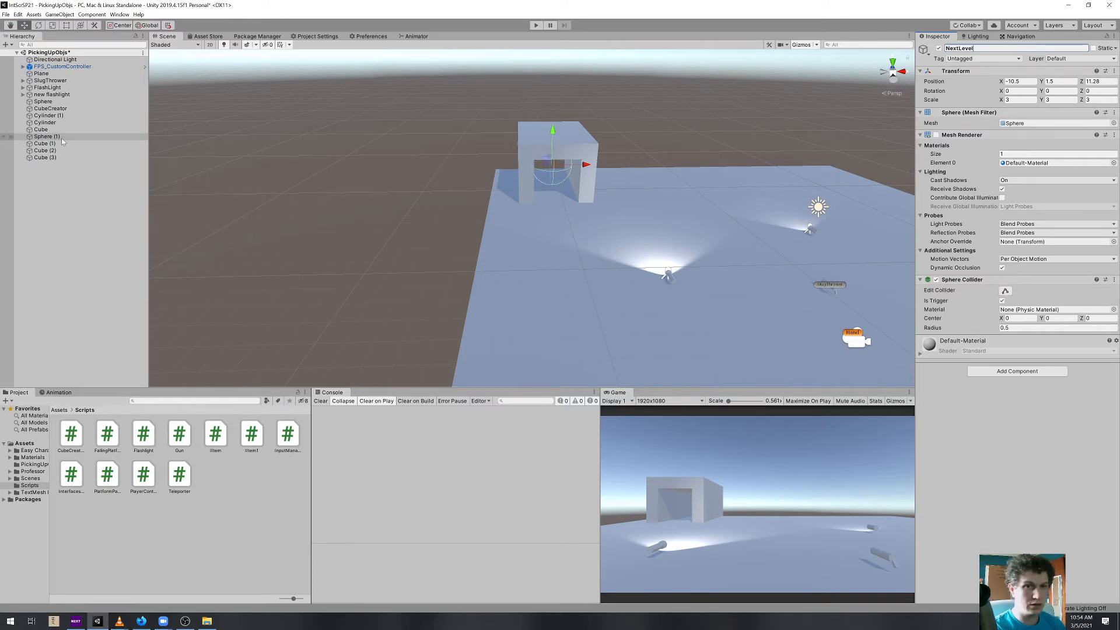
# Tag Sphere (1) as NextLevel and rename it NextLevelTrigger
pyautogui.click(983, 58)
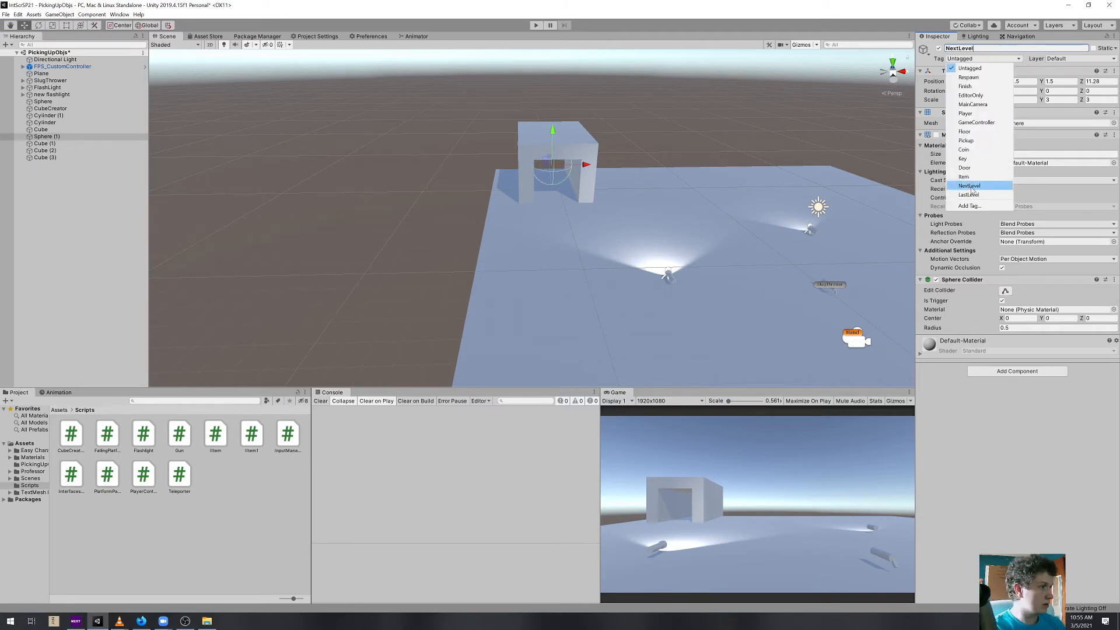
pyautogui.click(970, 185)
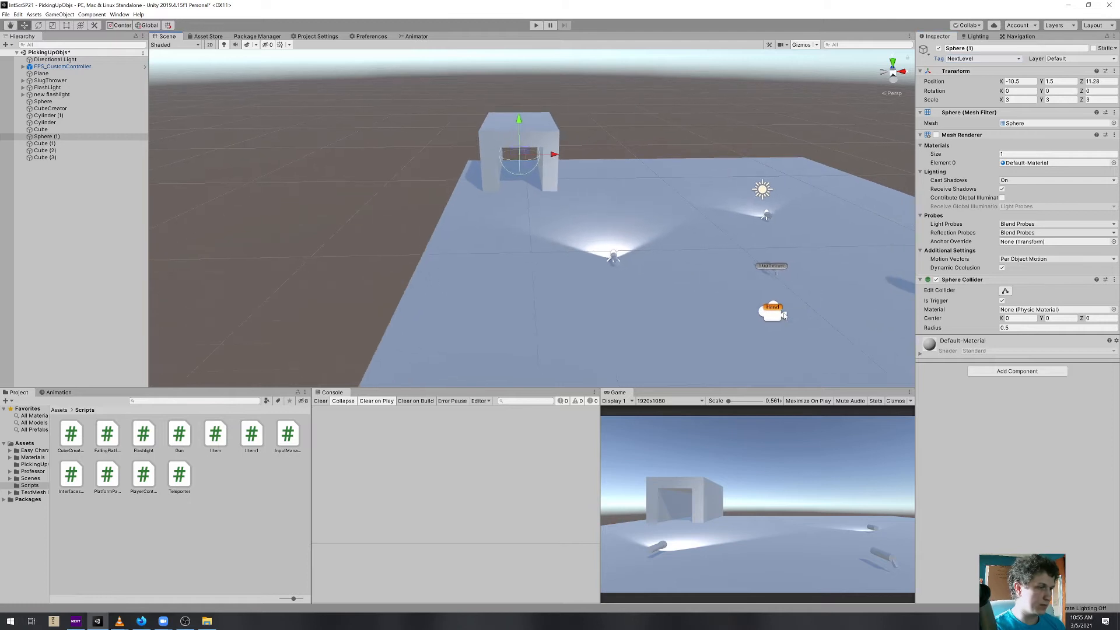
pyautogui.click(63, 66)
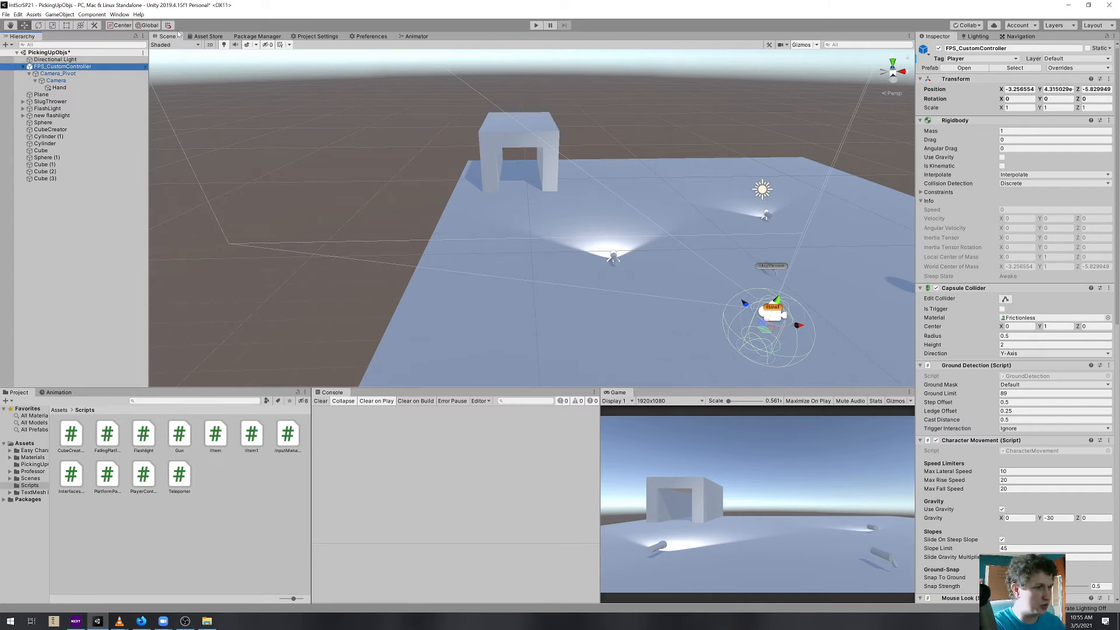
# Attach a newly created ChangeScene script to NextLevelTrigger
pyautogui.click(44, 157)
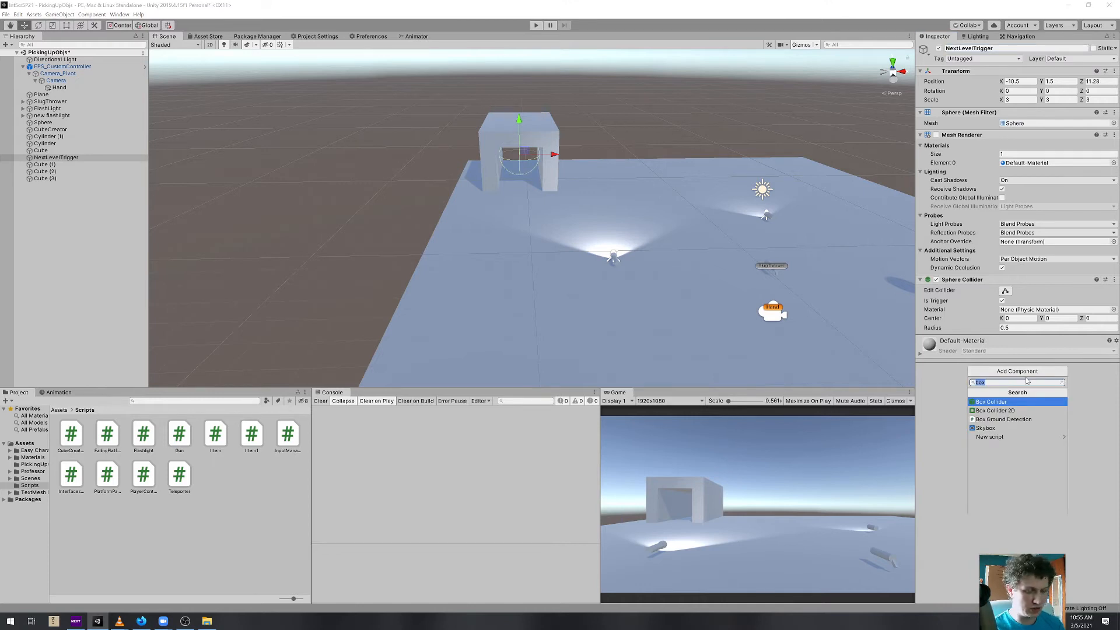
pyautogui.write('ChangeScene')
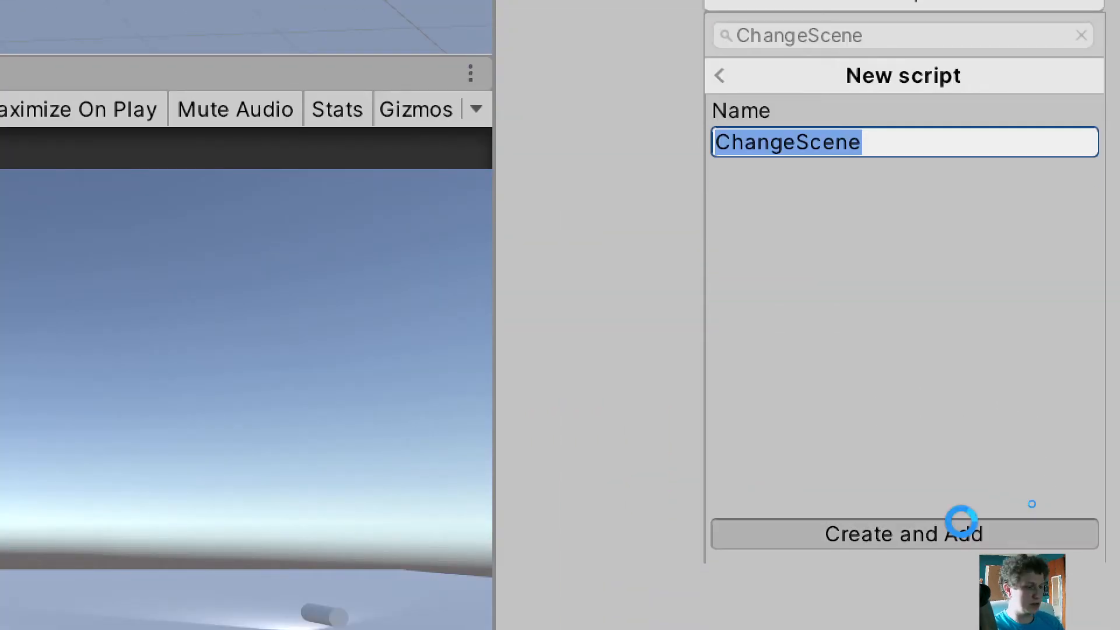
pyautogui.click(902, 533)
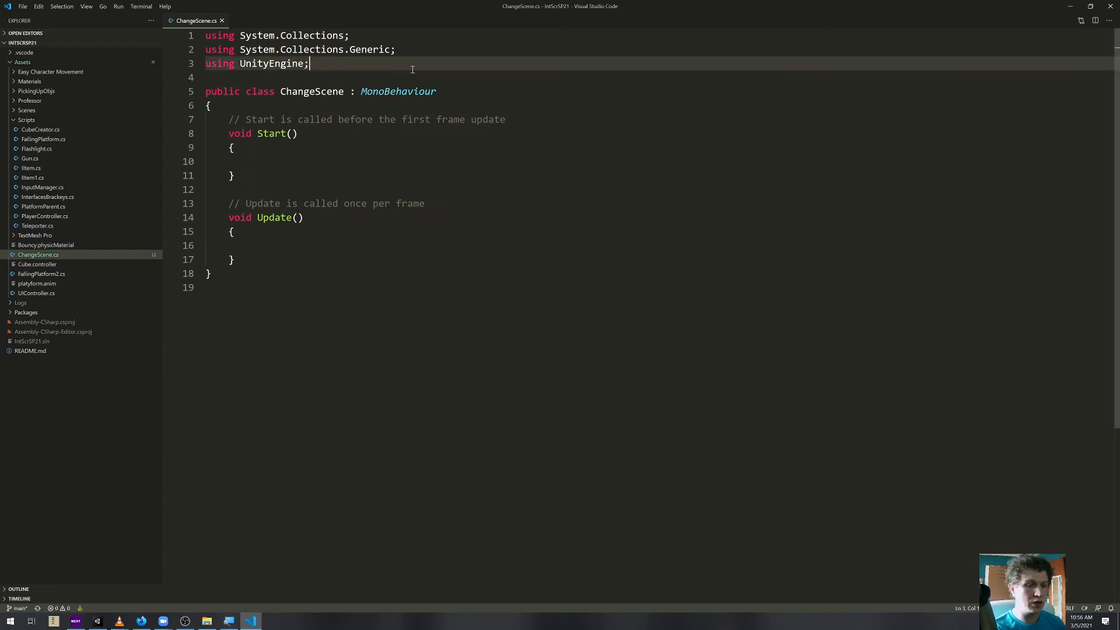
# Import UnityEngine.SceneManagement, delete the default Start and Update methods, and save
pyautogui.write('using U')
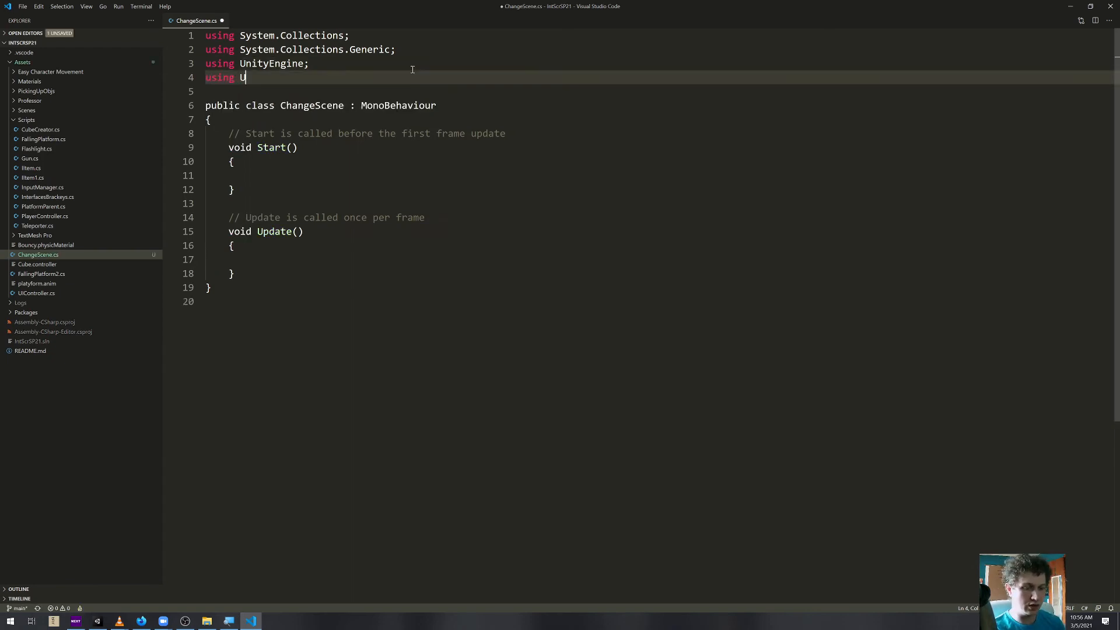
pyautogui.write('nityEngine.')
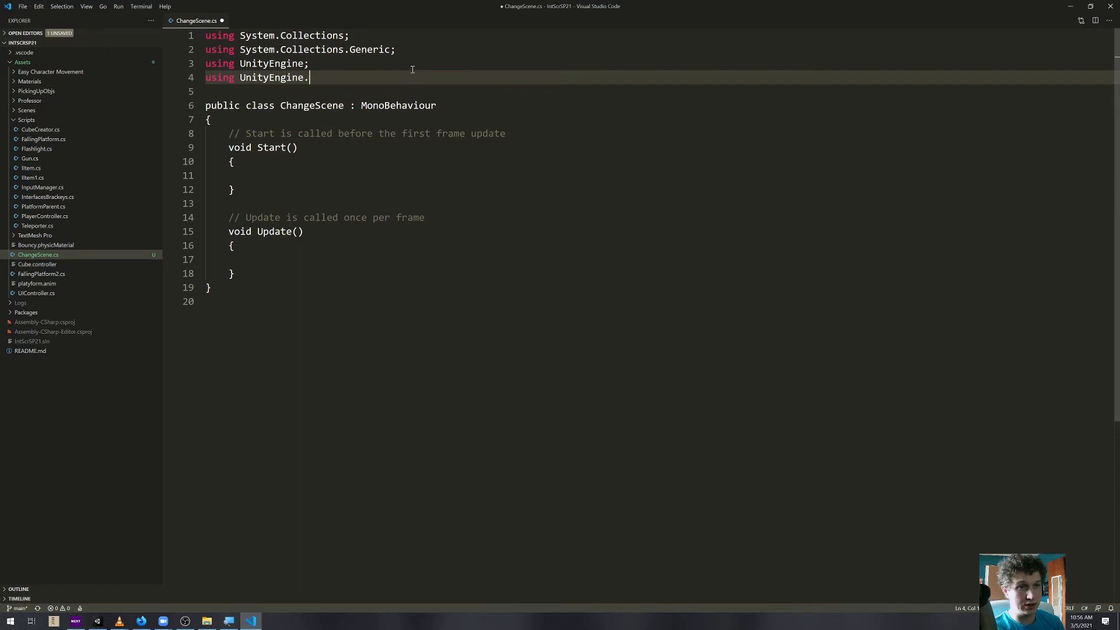
pyautogui.write('SceneMa')
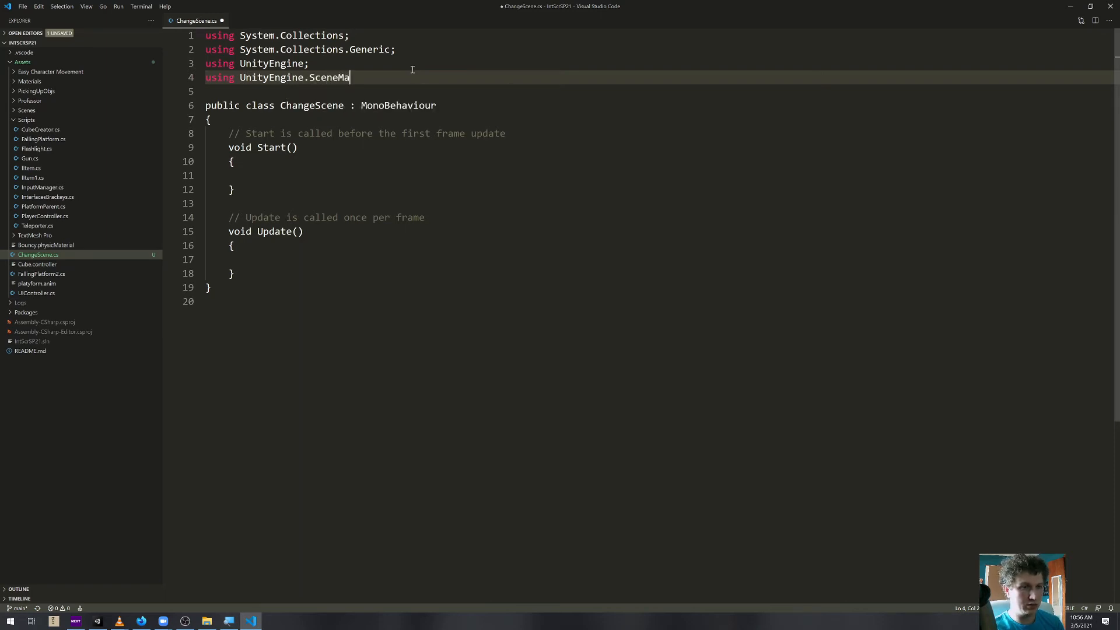
pyautogui.write('nagement;')
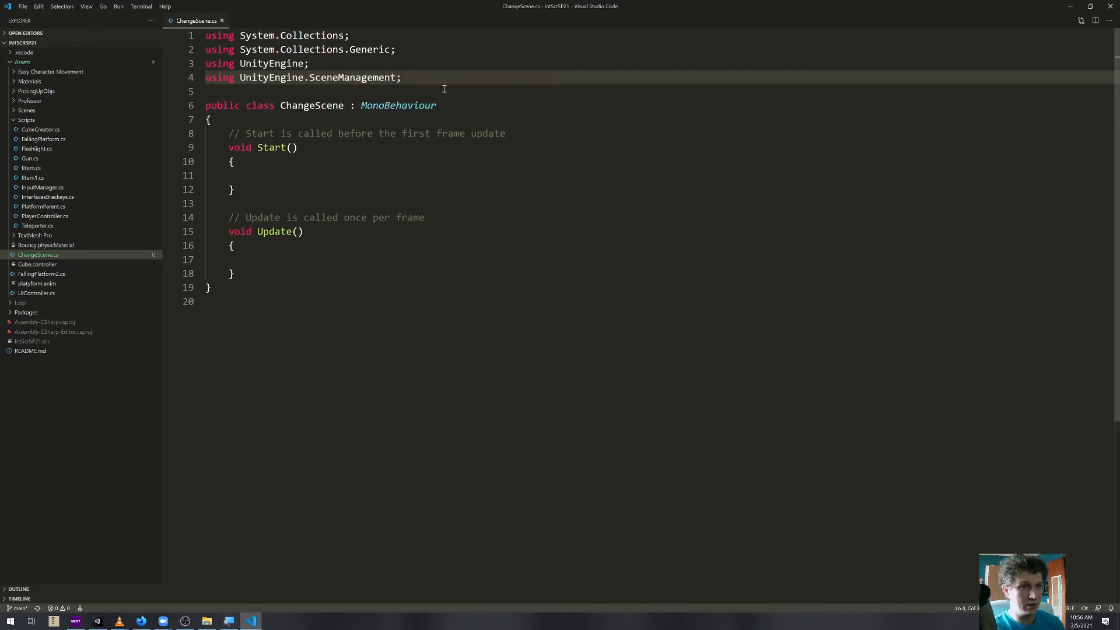
pyautogui.moveTo(228, 133); pyautogui.dragTo(235, 273)
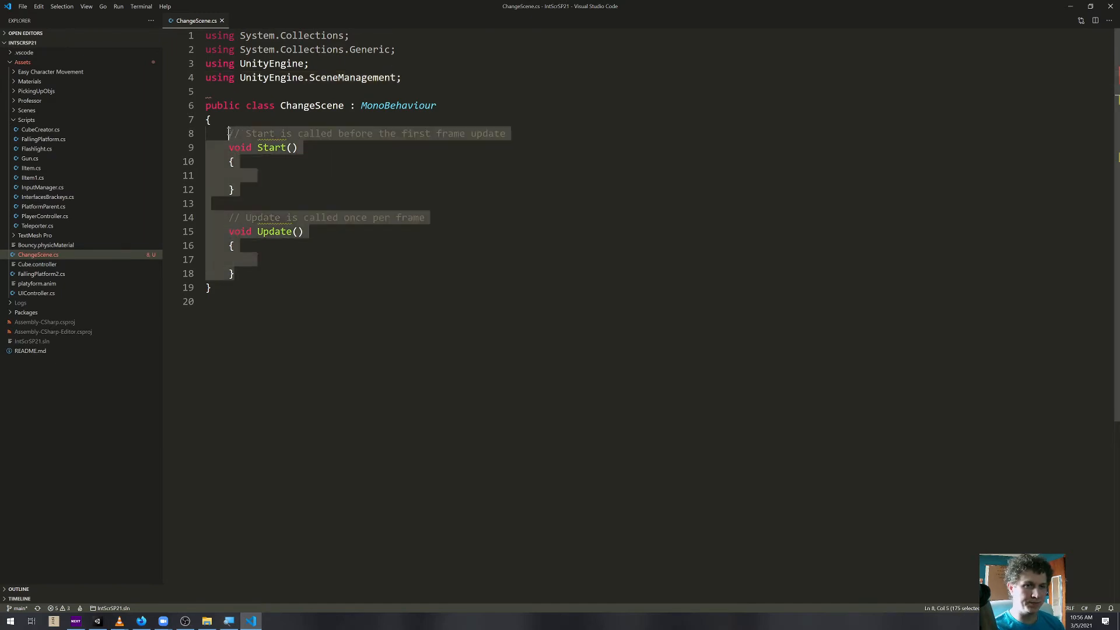
pyautogui.press('Delete')
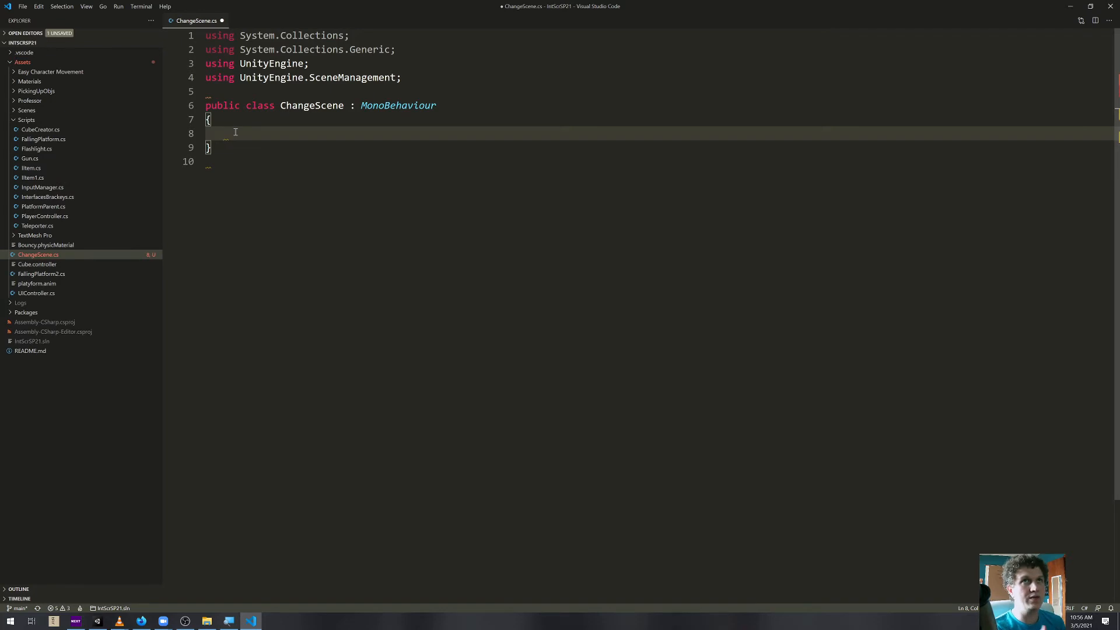
pyautogui.press('ctrl+s')
pyautogui.write('[SerializeField')
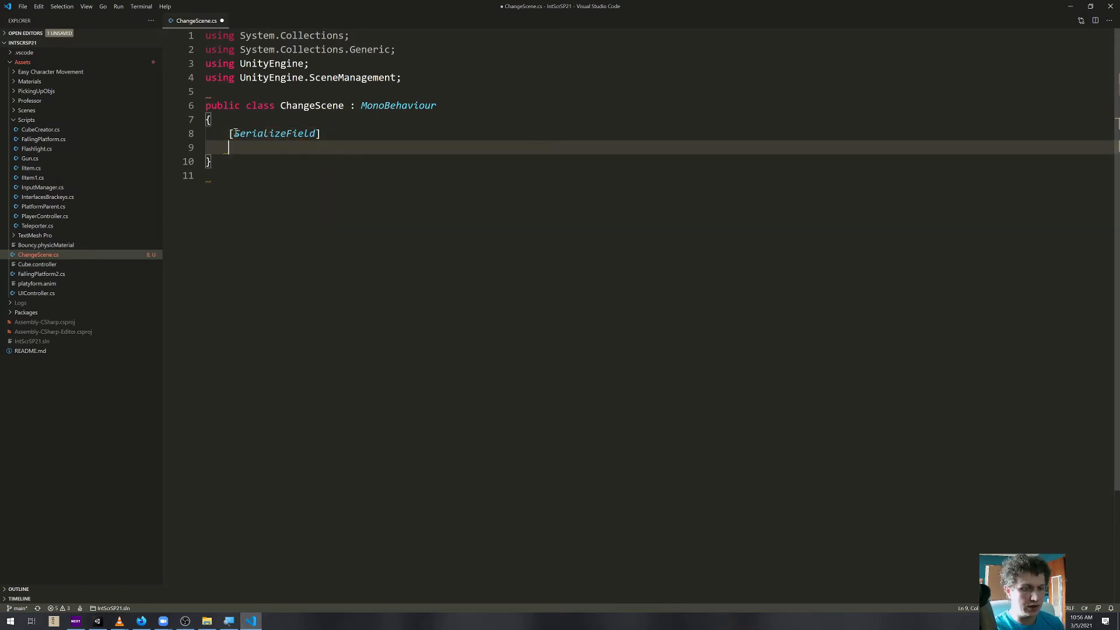
# Declare serialized string nextLevelName = "Sample Scene" and hide the sidebar
pyautogui.write('s')
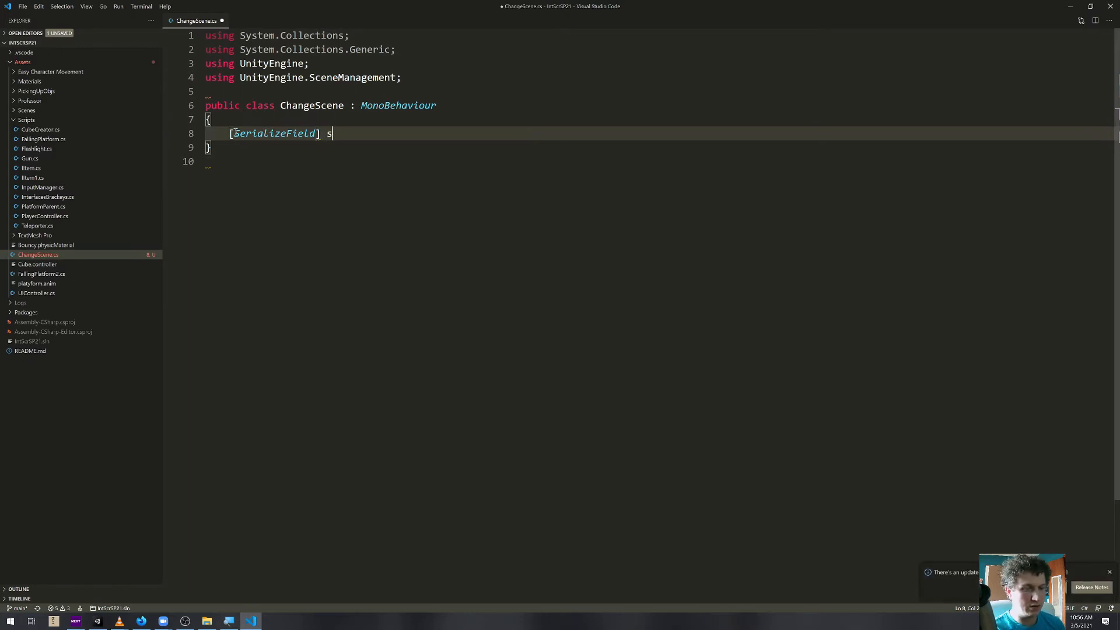
pyautogui.write('tring')
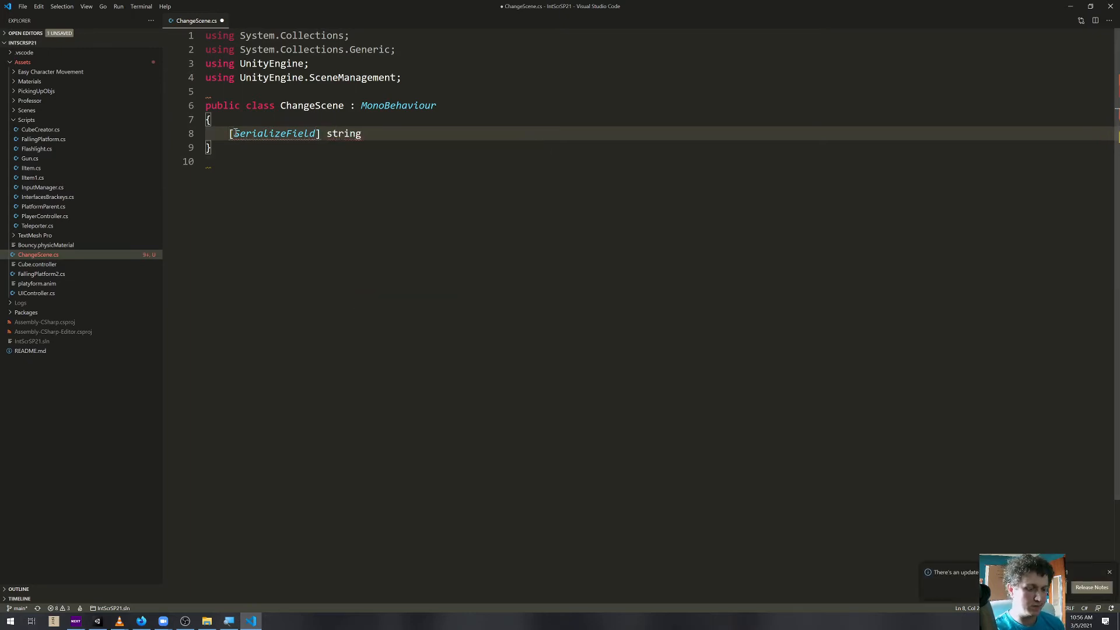
pyautogui.write('L')
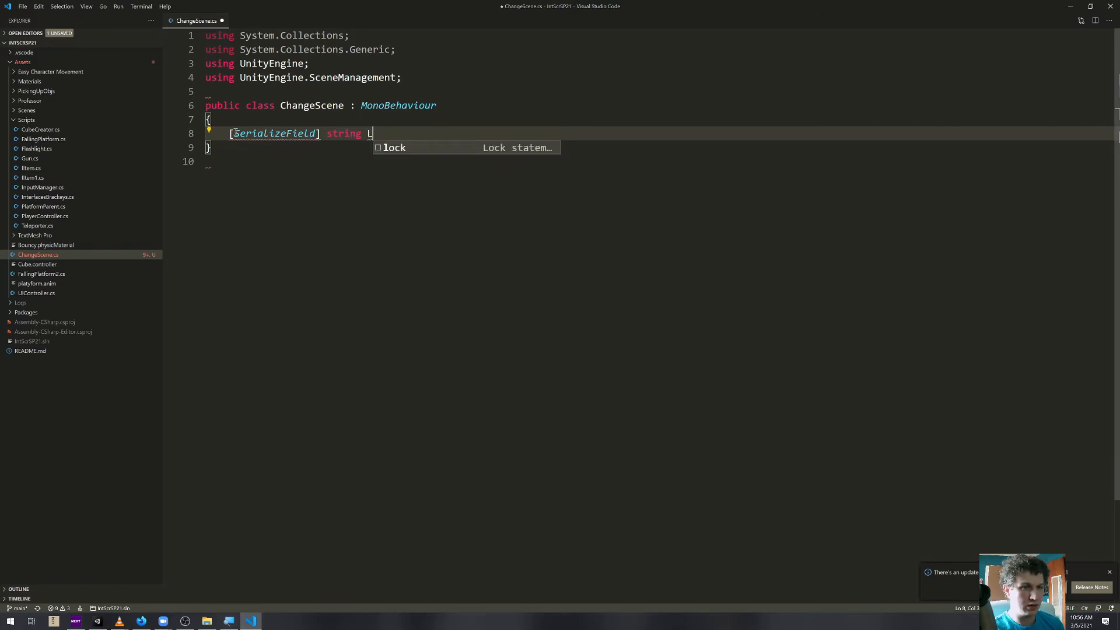
pyautogui.write('N')
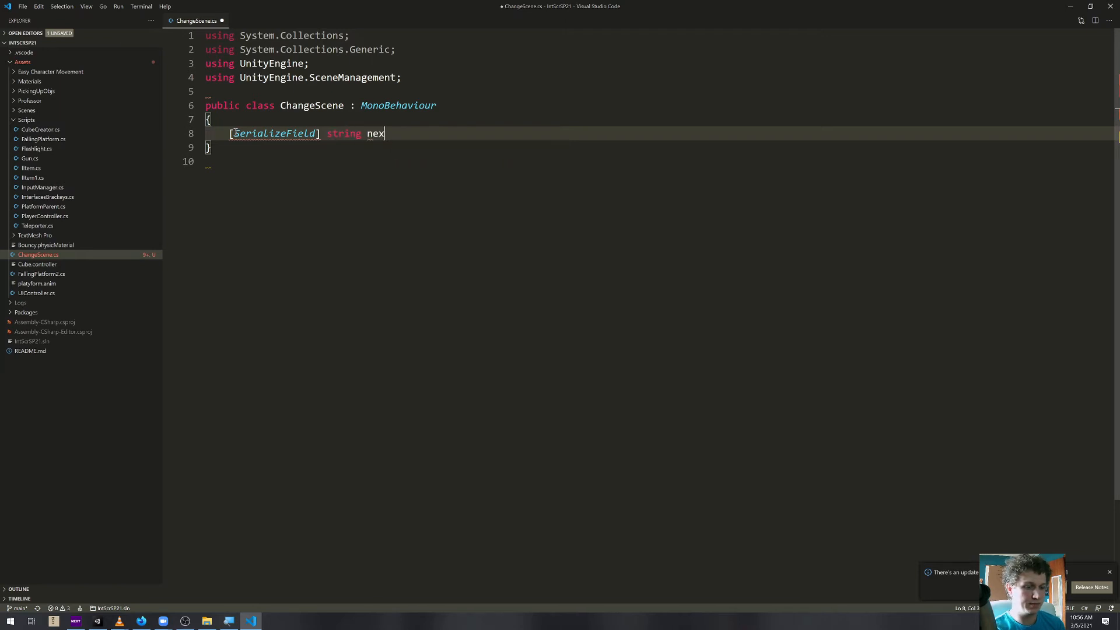
pyautogui.write('tLevelName')
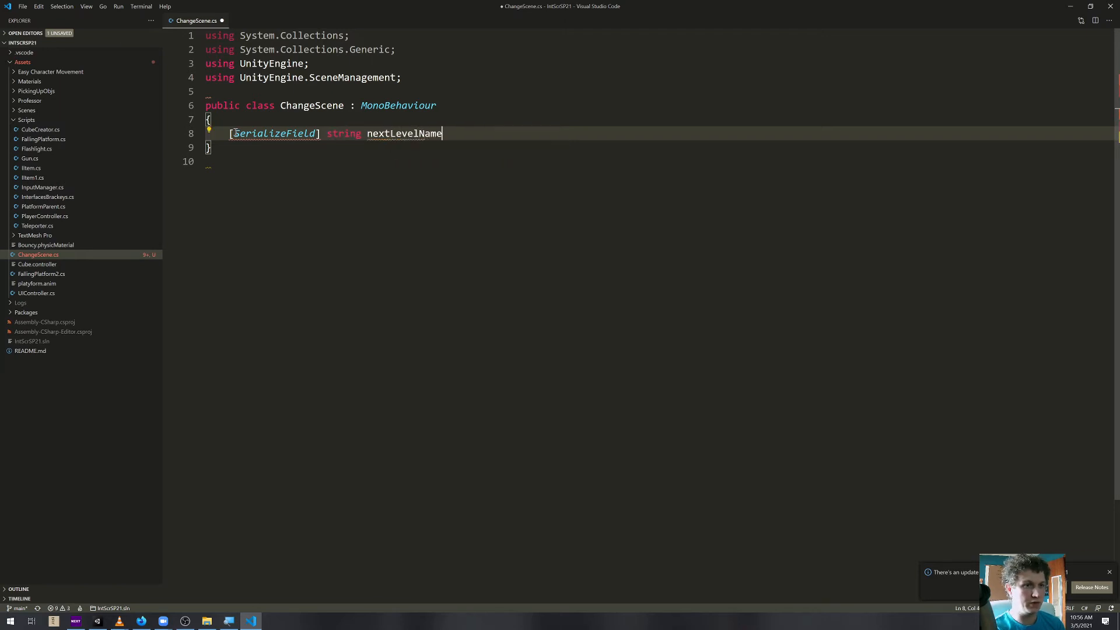
pyautogui.write('= ""')
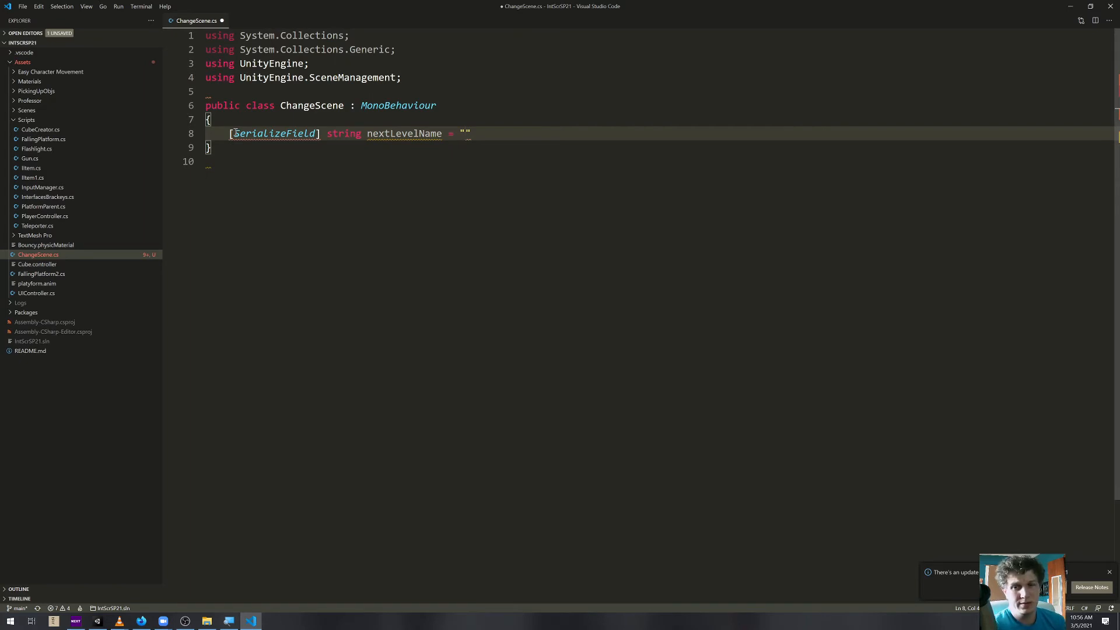
pyautogui.write('Sample')
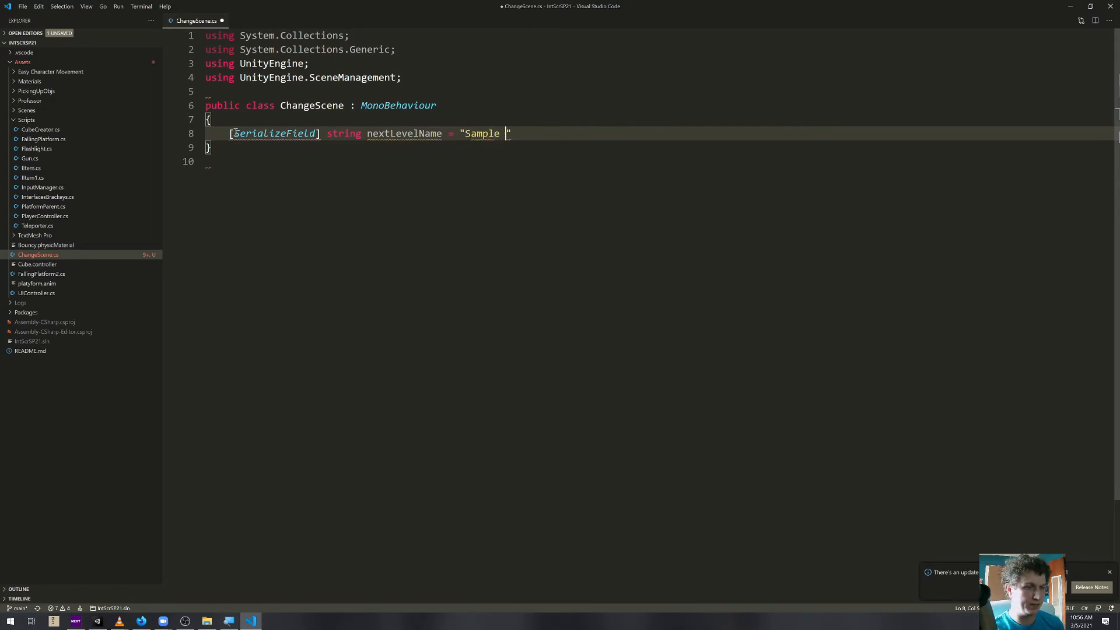
pyautogui.write('Scene";')
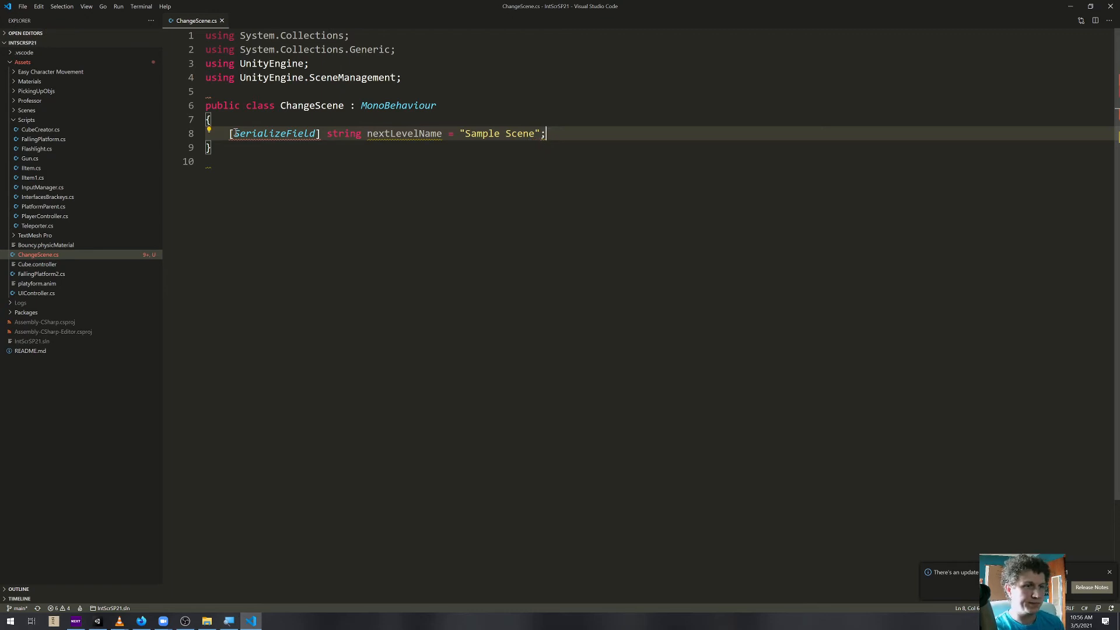
pyautogui.moveTo(275, 134)
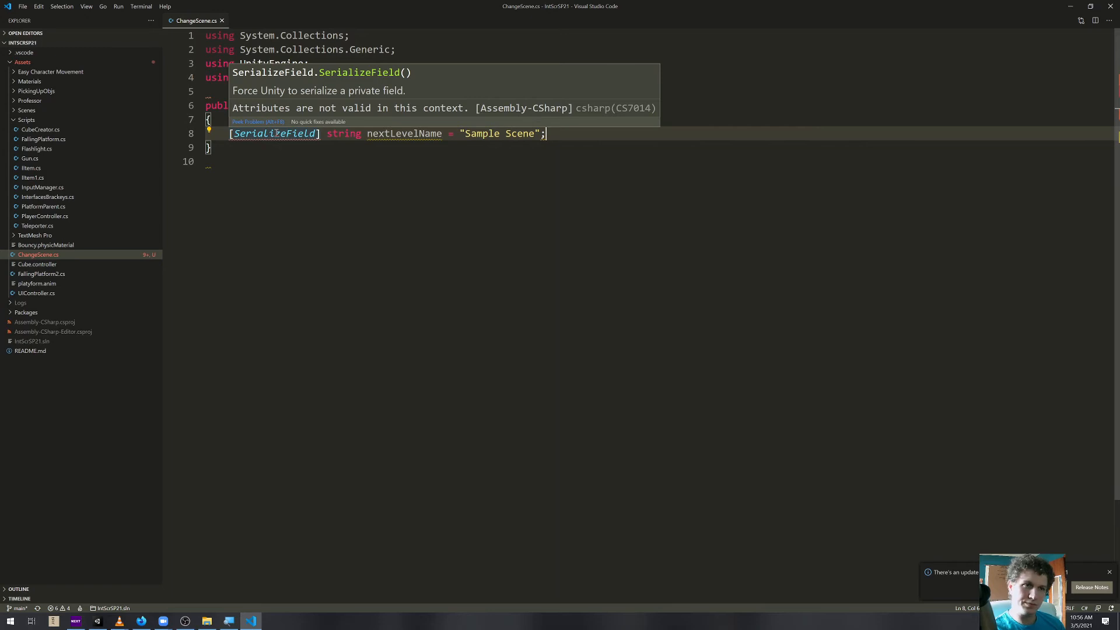
pyautogui.moveTo(589, 131)
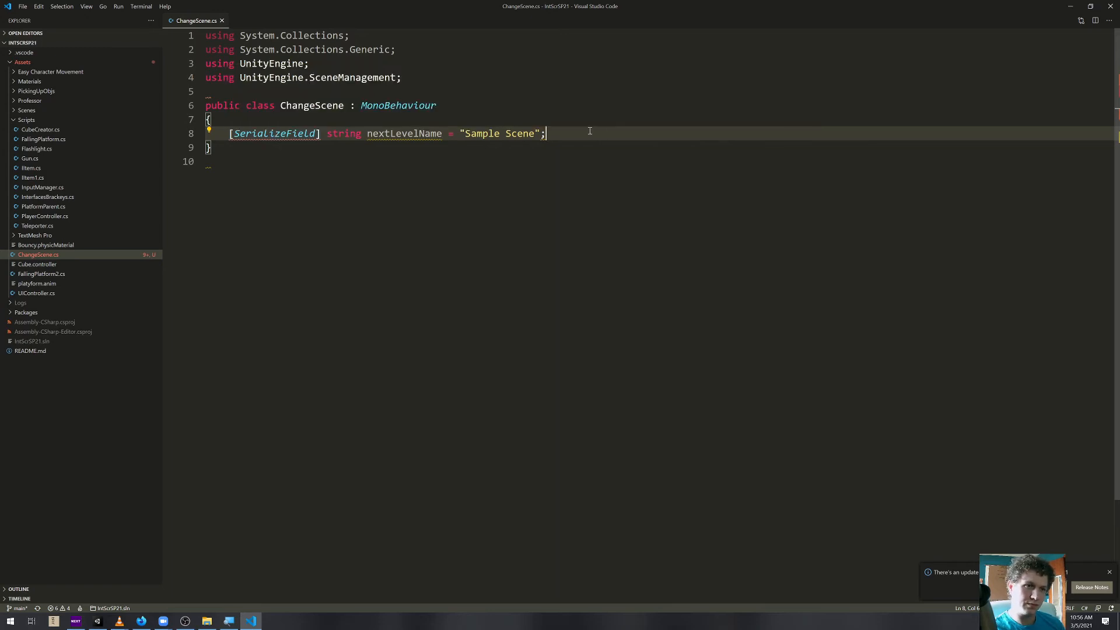
pyautogui.press('Enter')
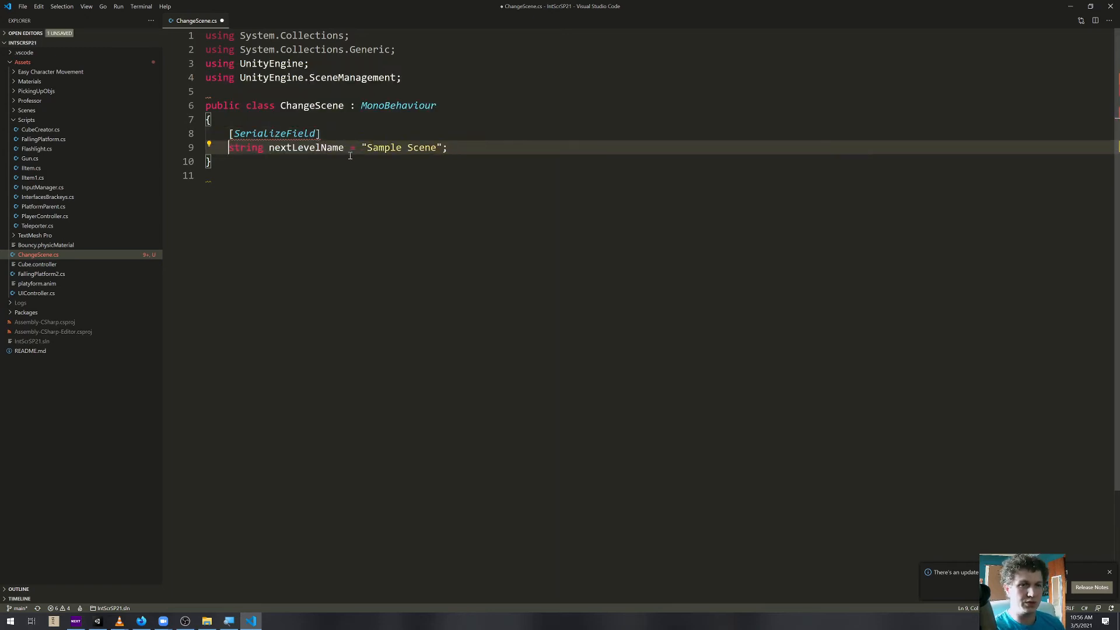
pyautogui.press('Enter')
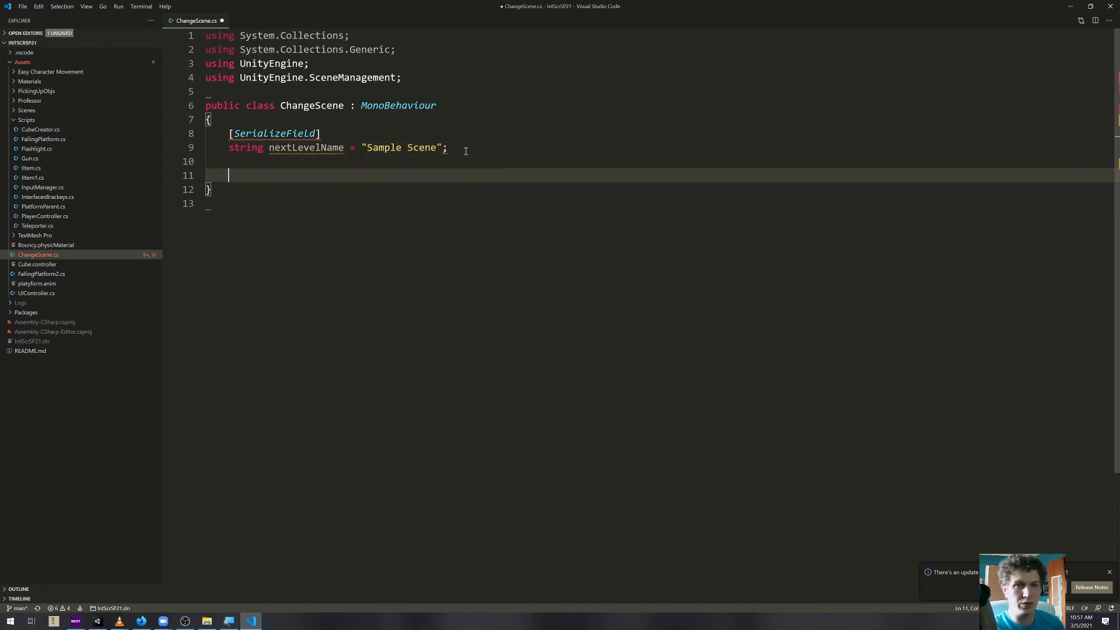
pyautogui.press('ctrl+b')
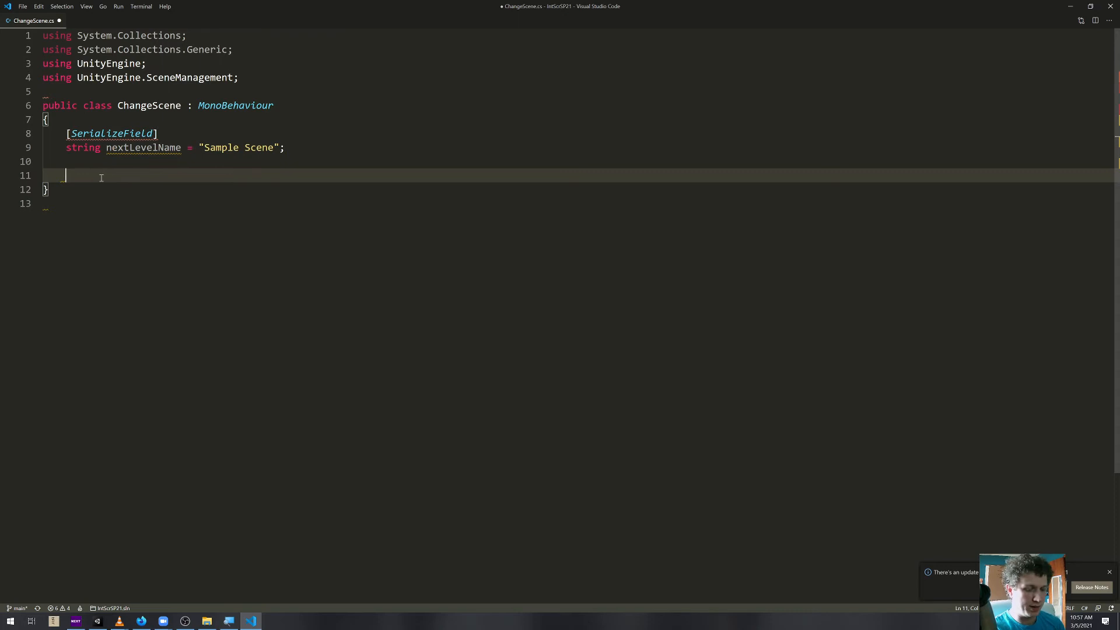
# Add OnTriggerEnter(Collider other) with an if checking other.gameObject.CompareTag
pyautogui.write('void OnTrigger')
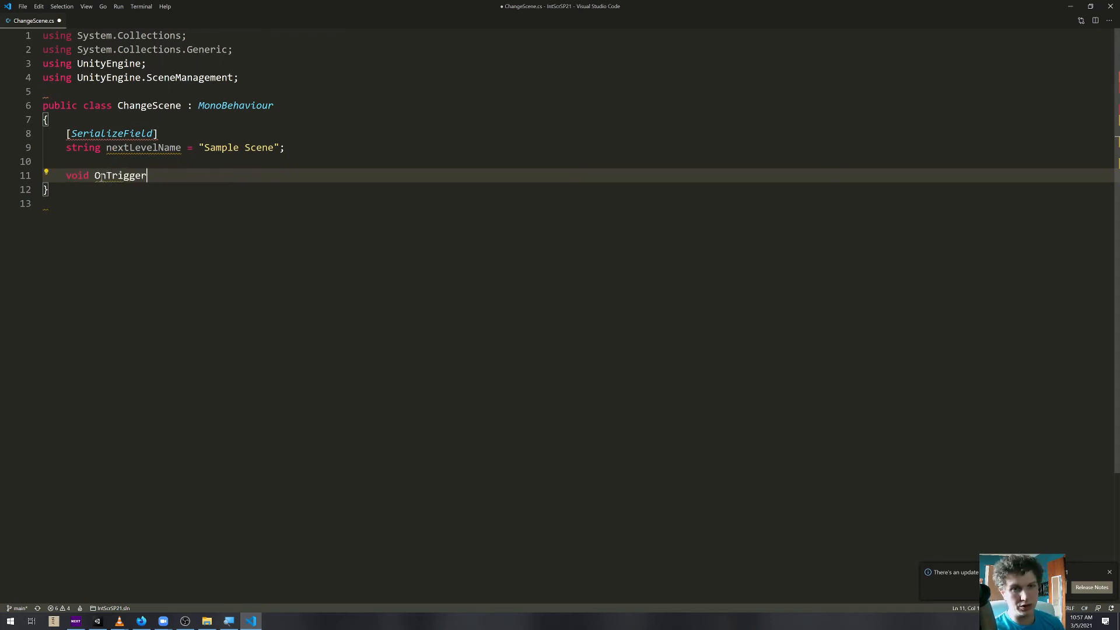
pyautogui.write('Enter(')
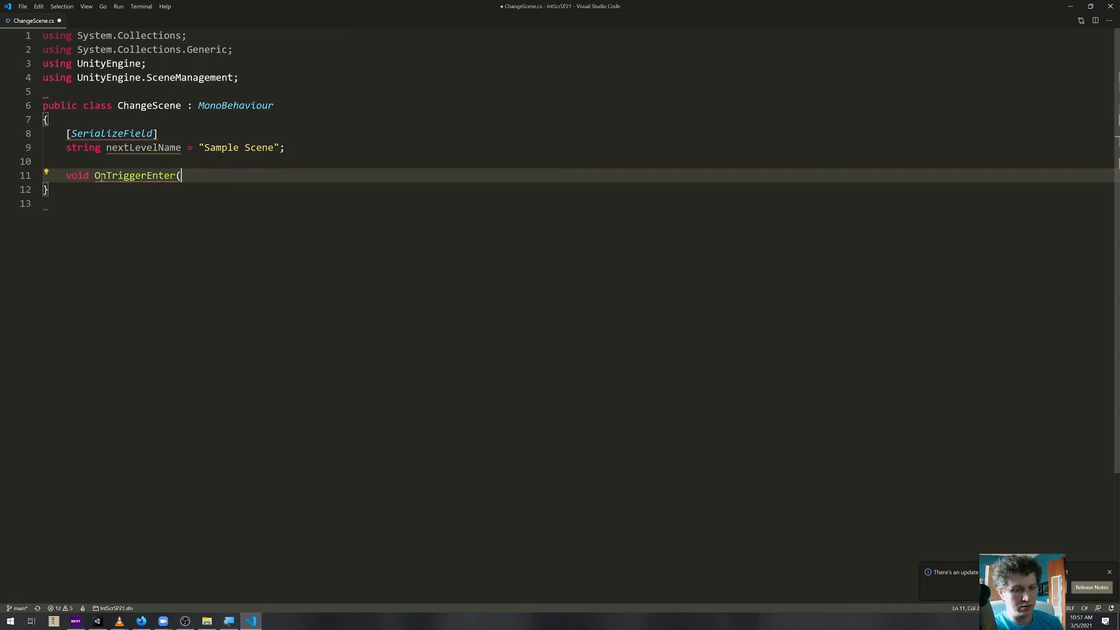
pyautogui.write('Collider other) {')
pyautogui.write('if(')
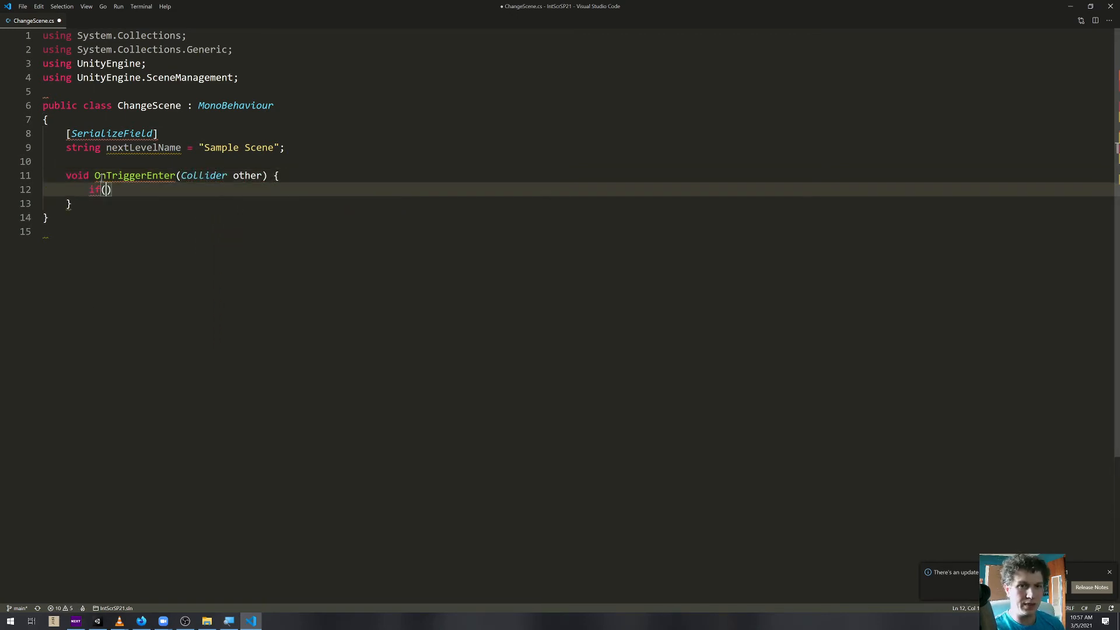
pyautogui.write('other.gameObject.')
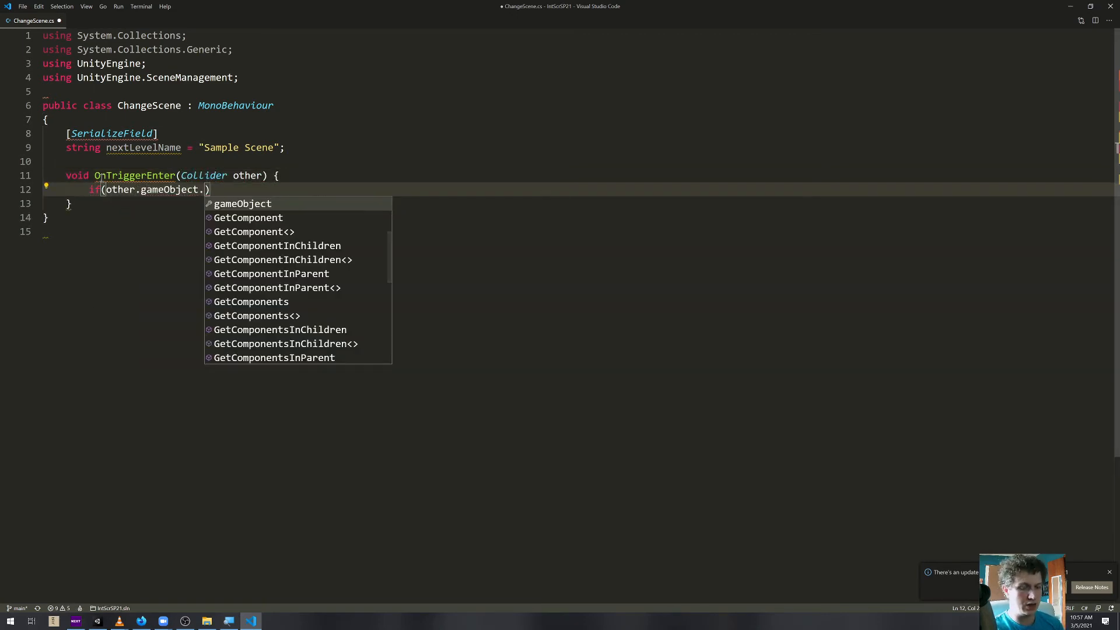
pyautogui.write('CompareTag("Player')
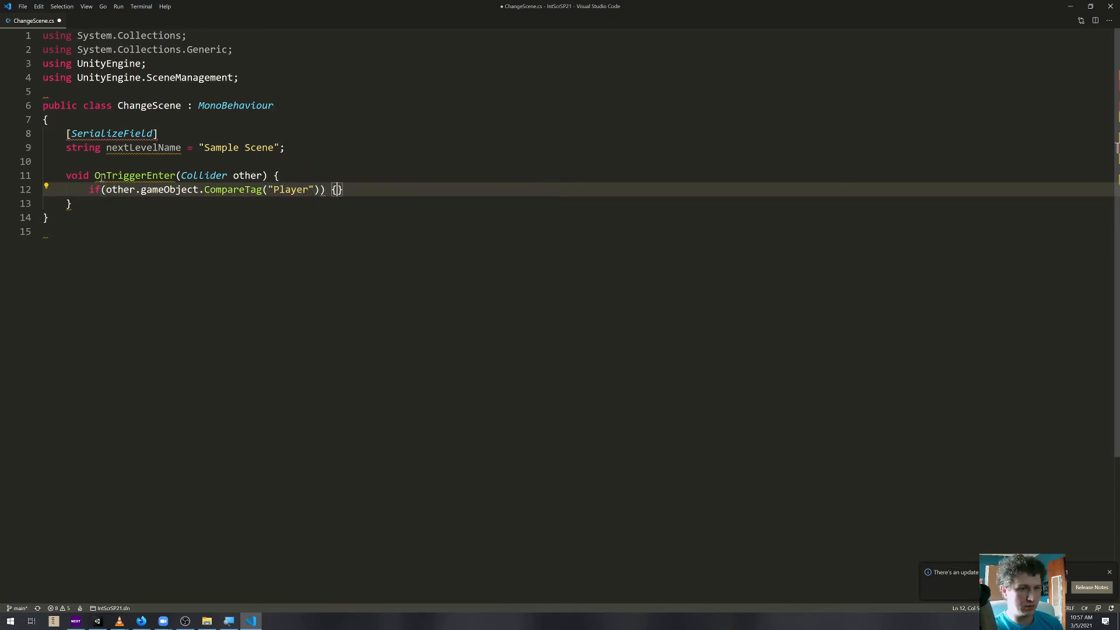
pyautogui.press('Enter')
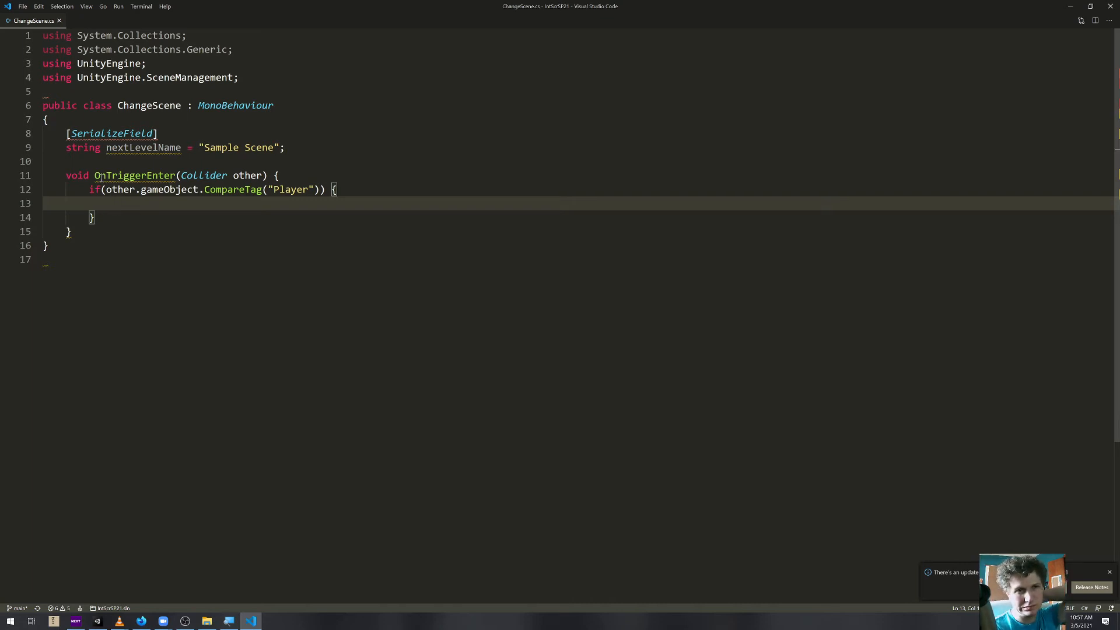
# Load nextLevelName with SceneManager.LoadScene inside the if, then return to Unity
pyautogui.write('Scene')
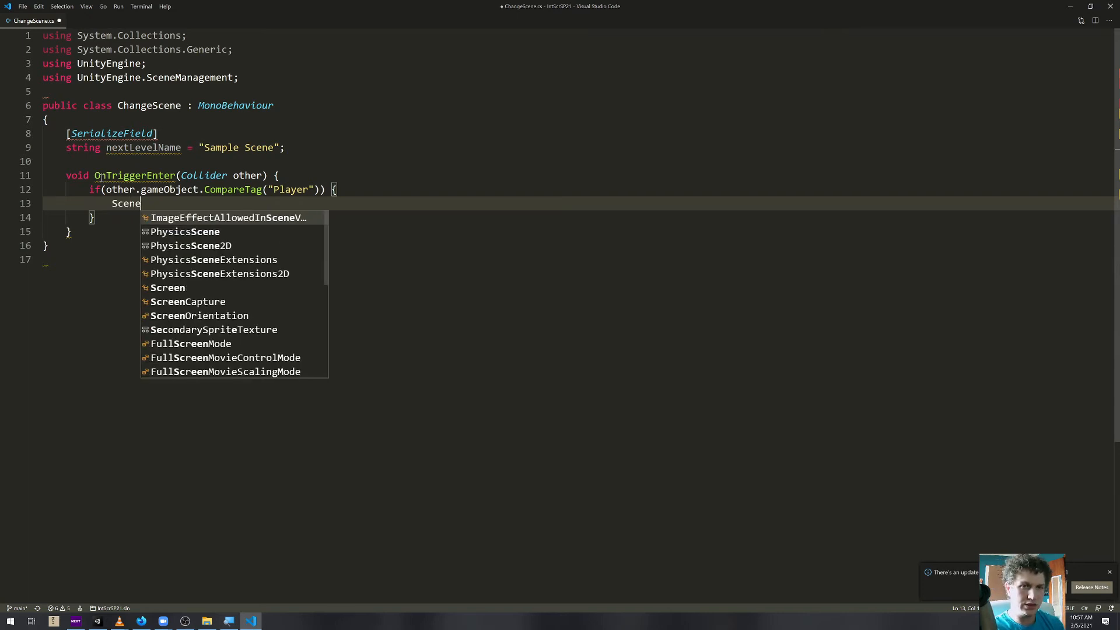
pyautogui.write('Manager')
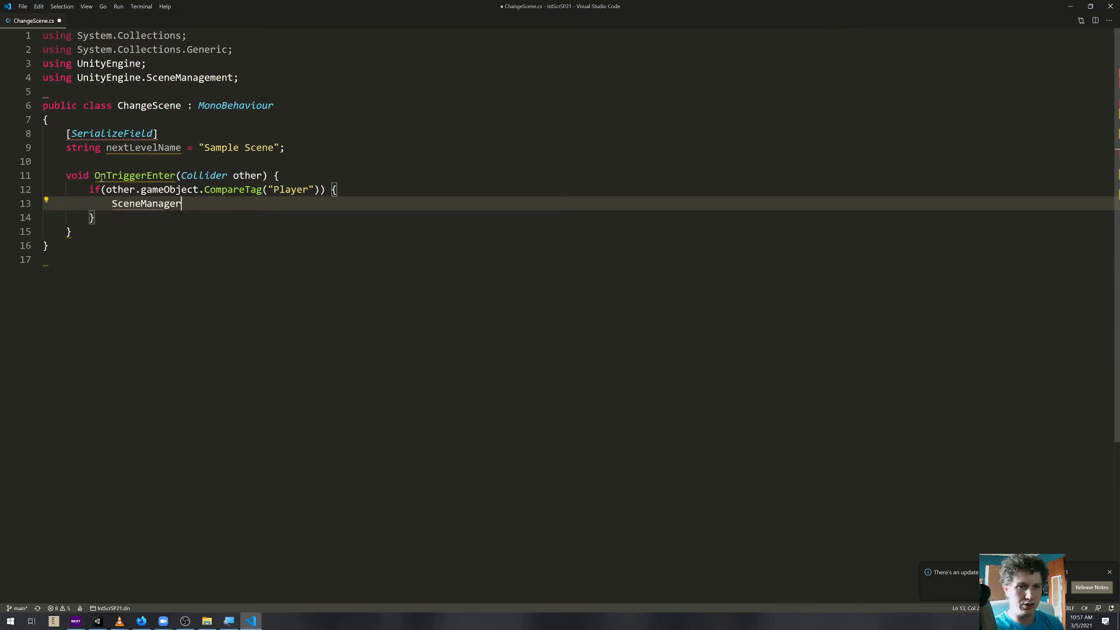
pyautogui.write('.LoadScene(')
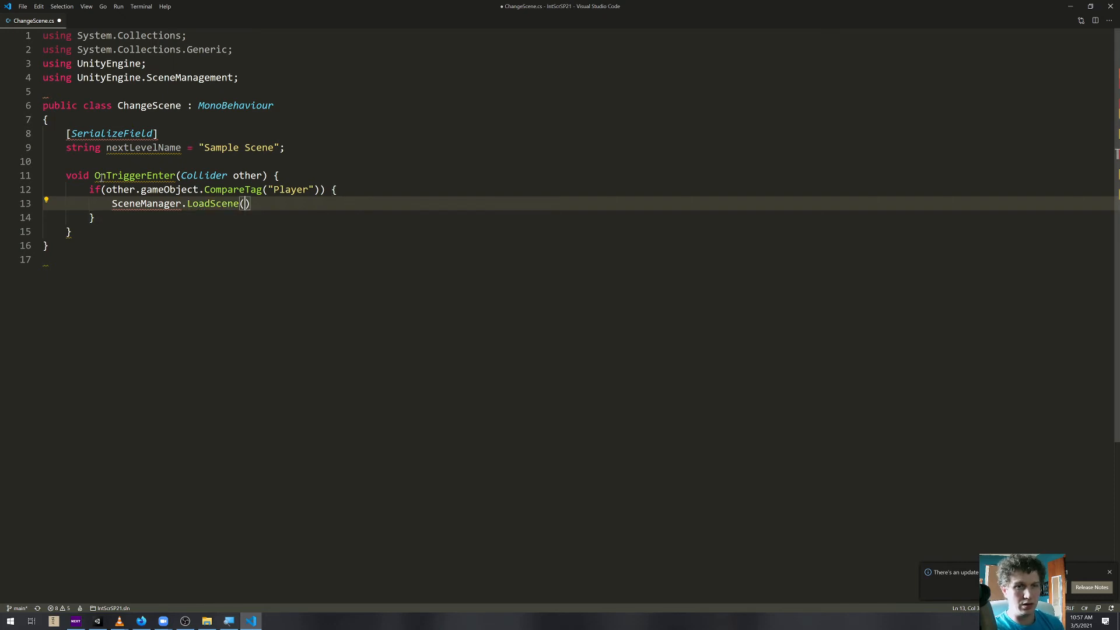
pyautogui.write('nextLevelName')
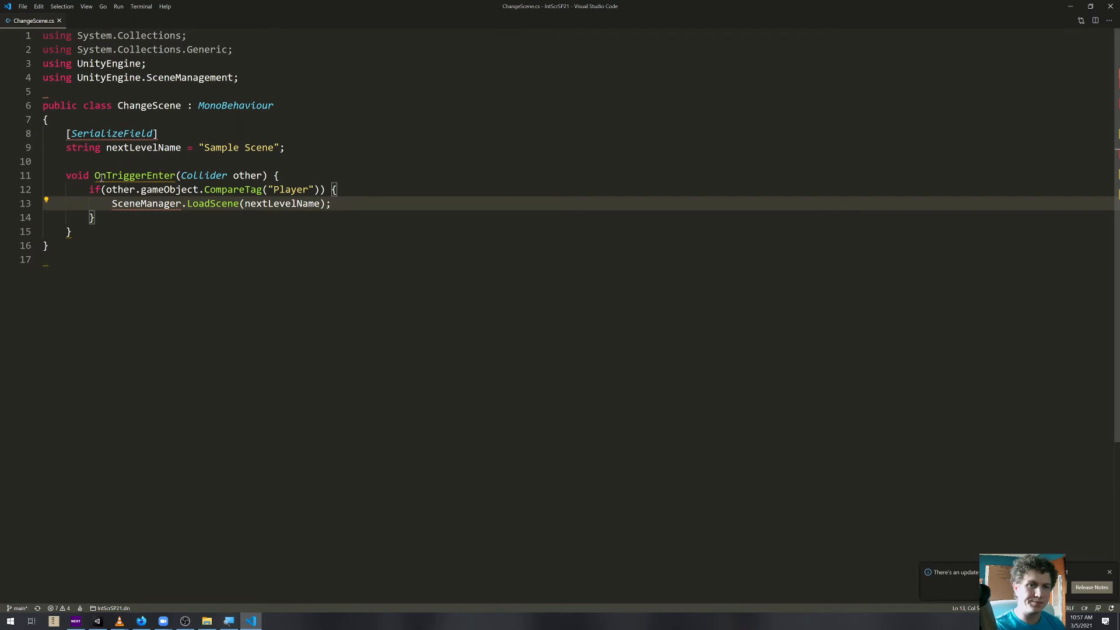
pyautogui.press('Alt+Tab')
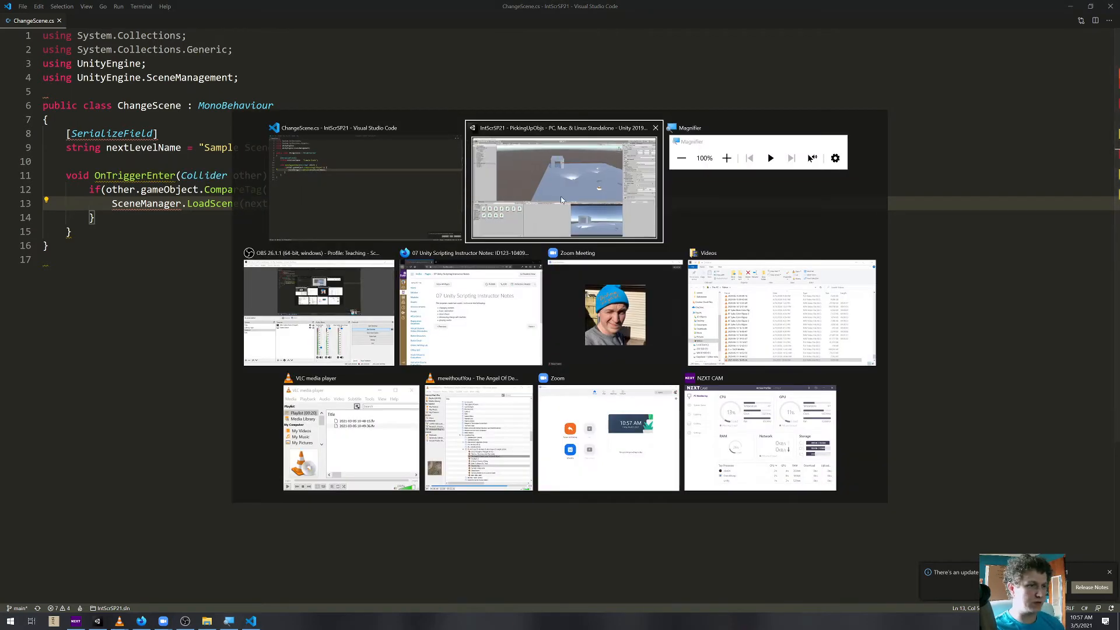
# Inspect NextLevelTrigger's Next Level Name and FPS_CustomController's Player tag
pyautogui.click(563, 184)
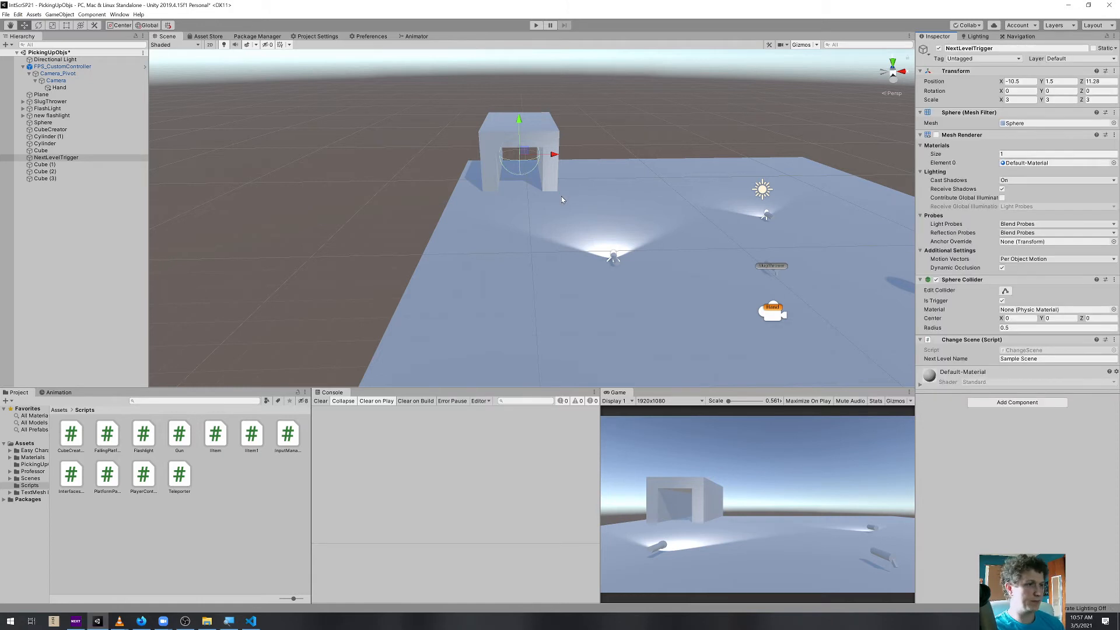
pyautogui.click(63, 67)
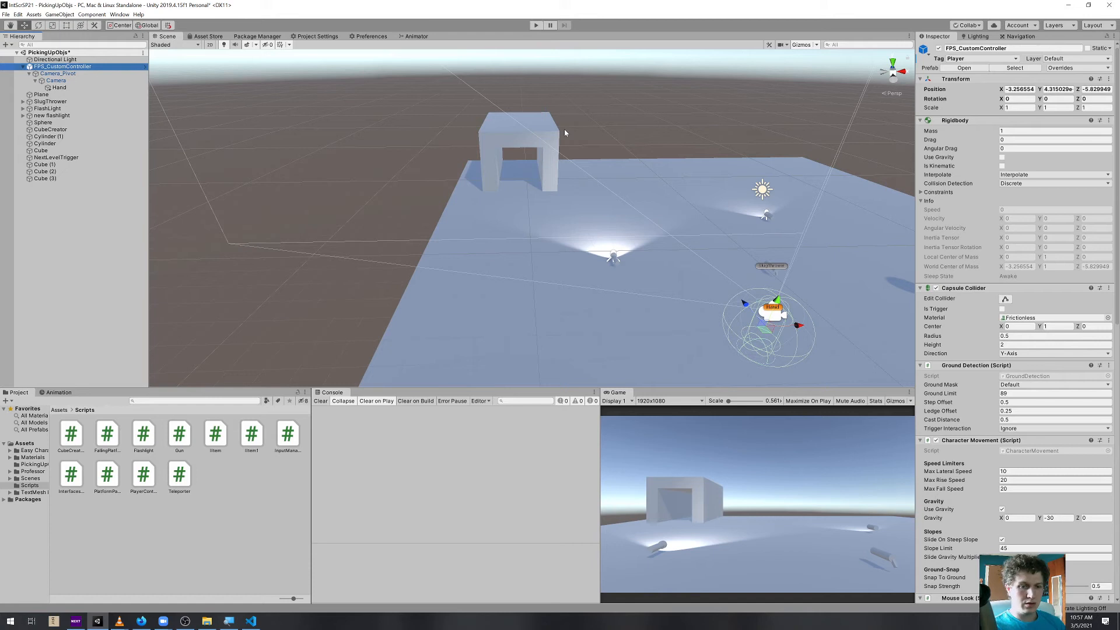
pyautogui.moveTo(391, 198)
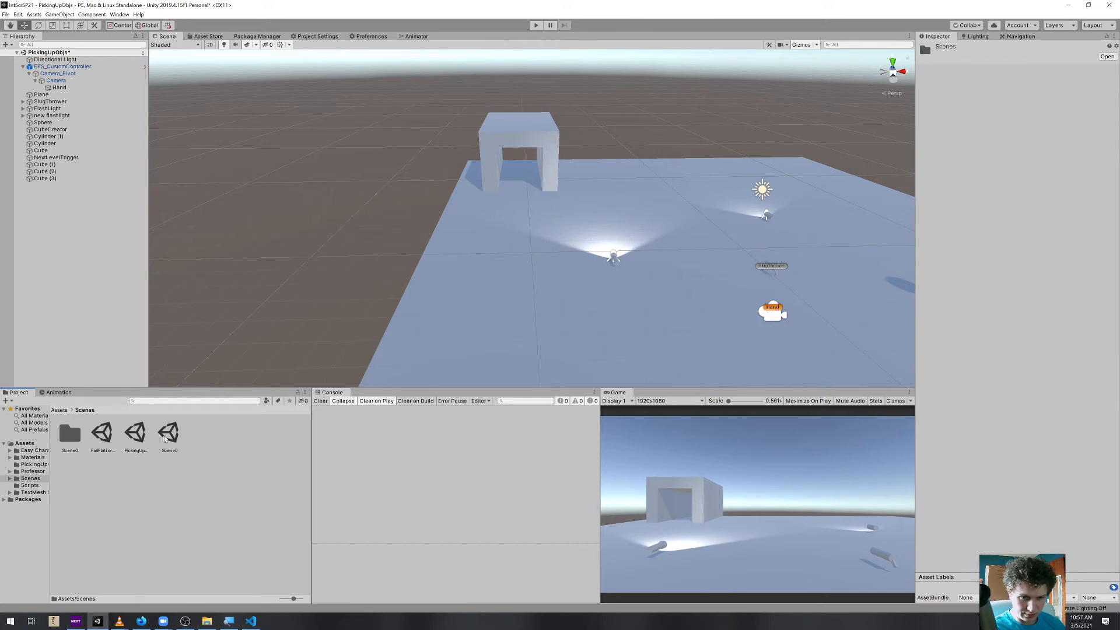
# View FallPlatform2, then reopen PickingUpObjs and select the doorway trigger
pyautogui.click(169, 431)
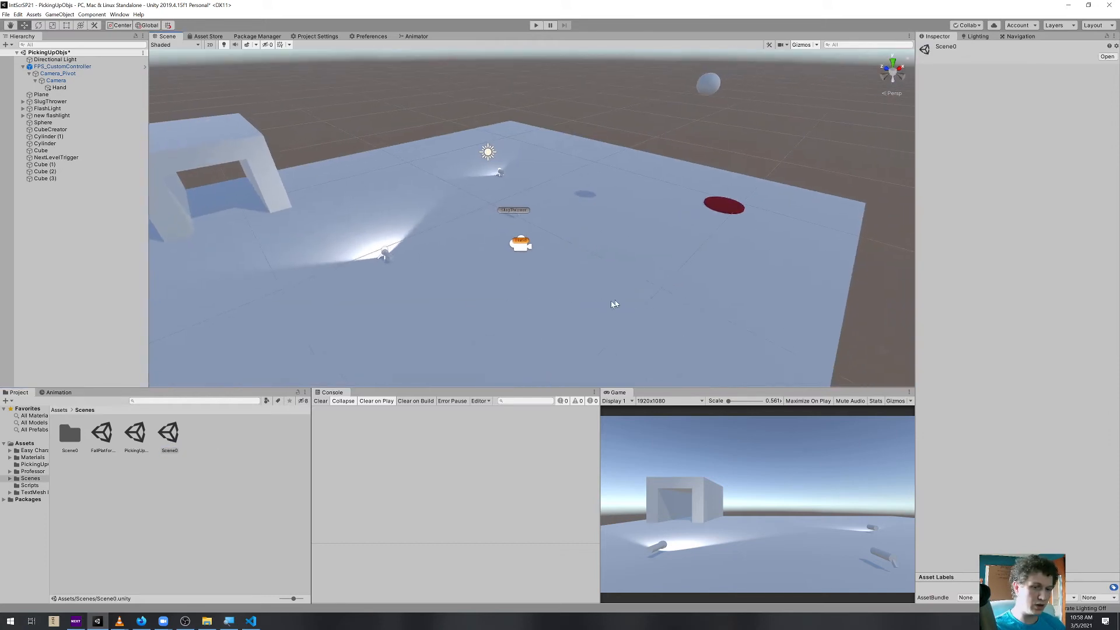
pyautogui.click(101, 434)
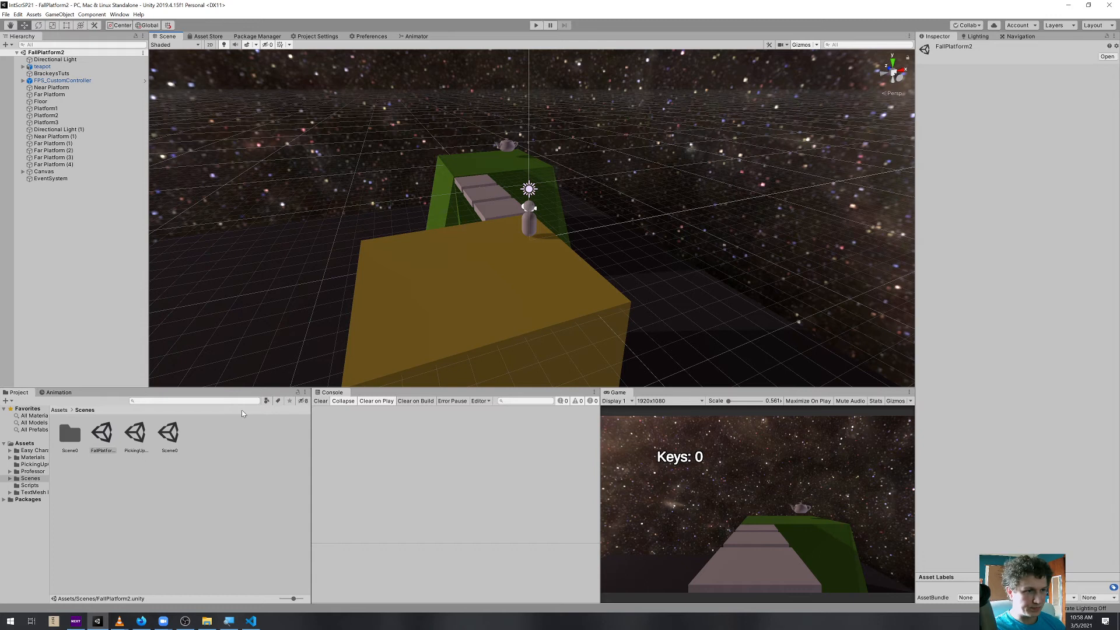
pyautogui.click(102, 432)
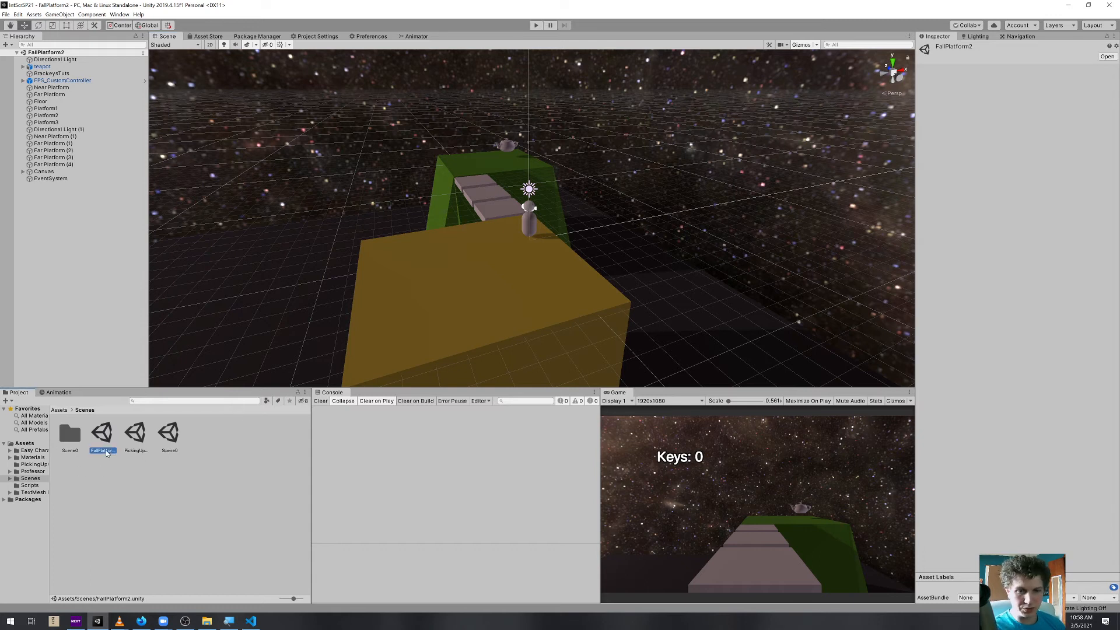
pyautogui.moveTo(92, 470)
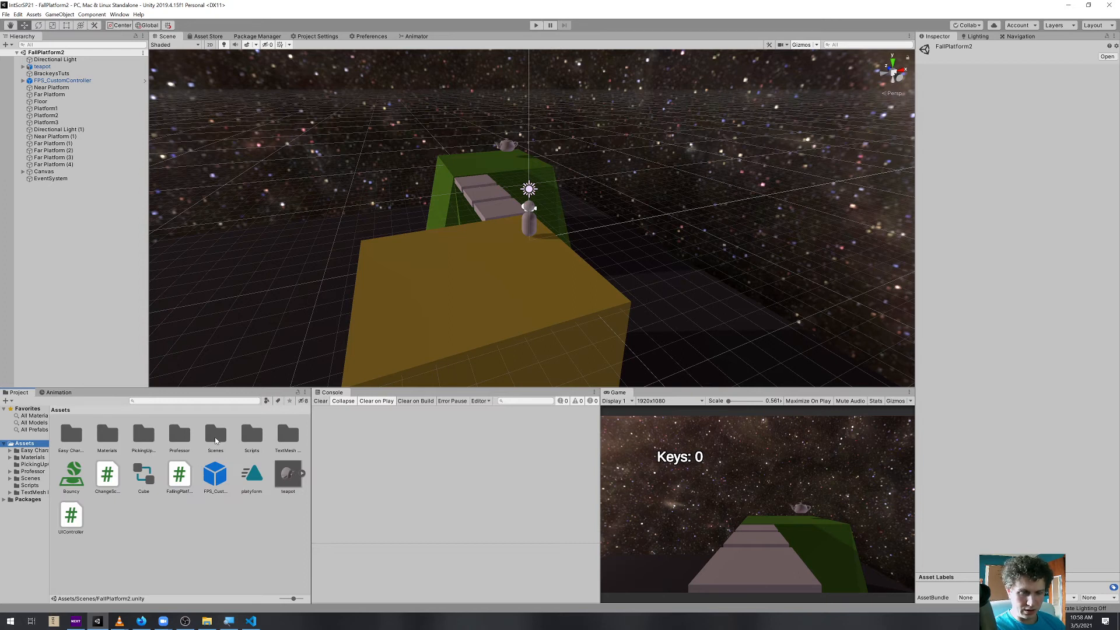
pyautogui.doubleClick(135, 432)
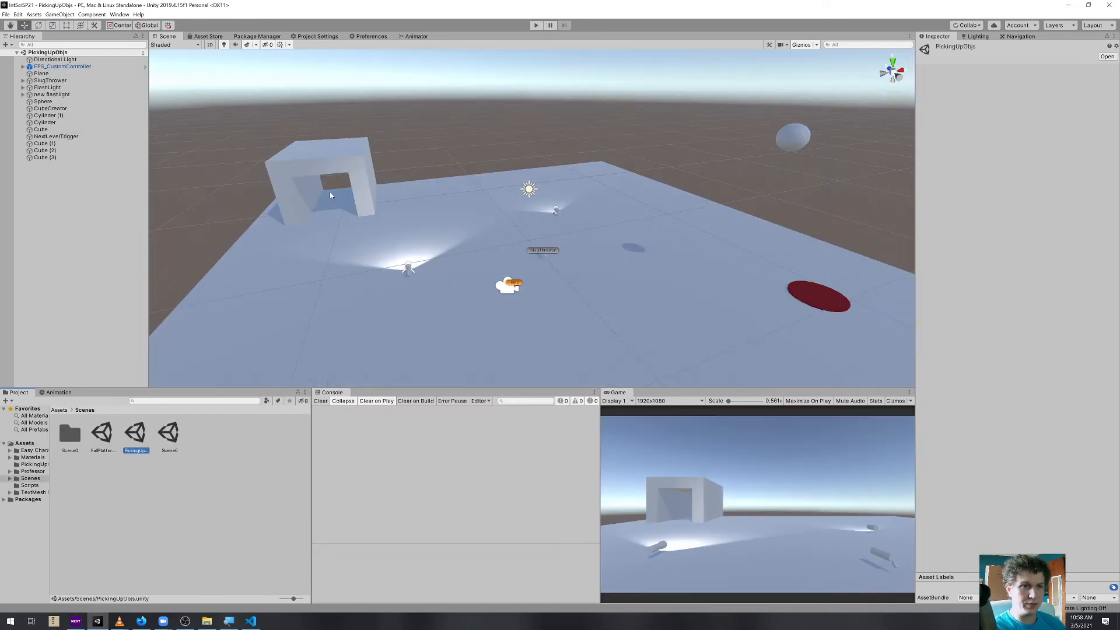
pyautogui.click(56, 136)
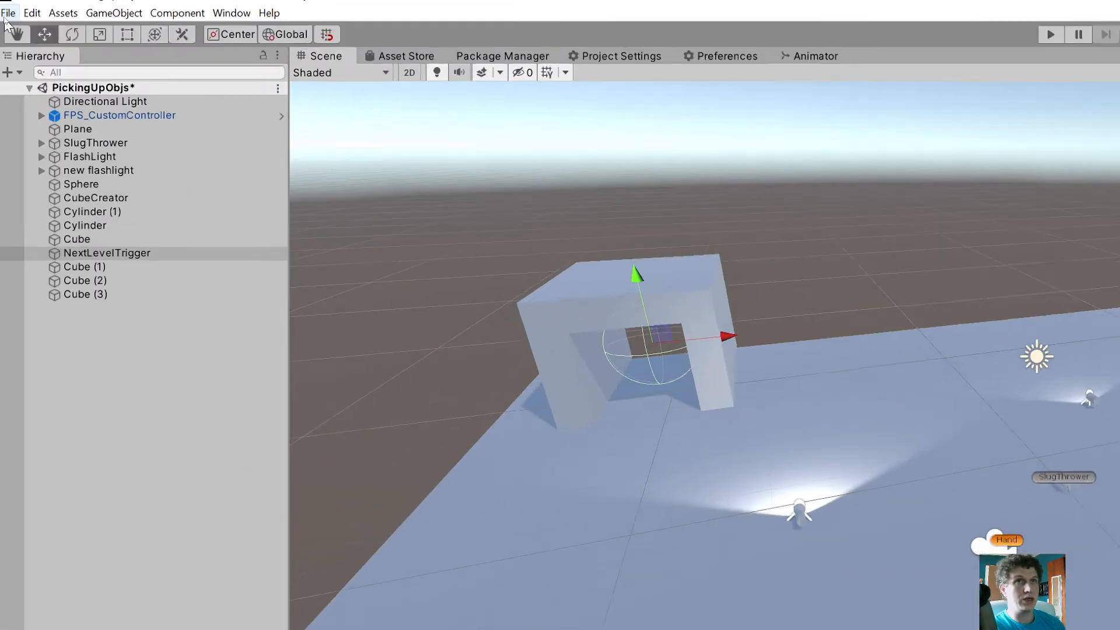
# Put PickingUpObjs and FallPlatform2 in Build Settings as scenes 0 and 1
pyautogui.click(9, 13)
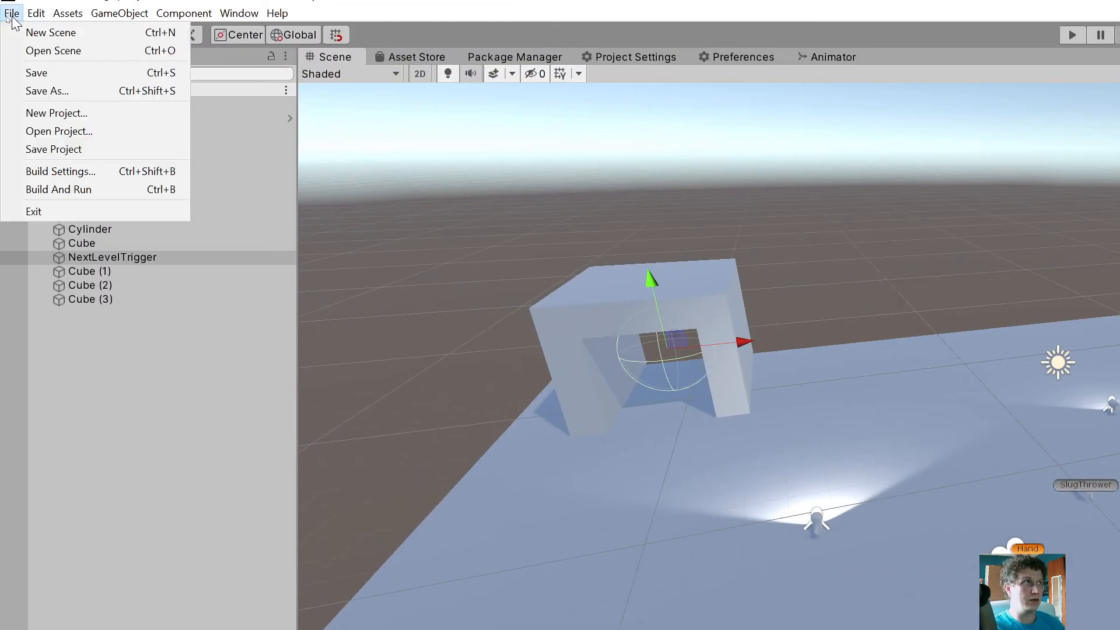
pyautogui.click(60, 171)
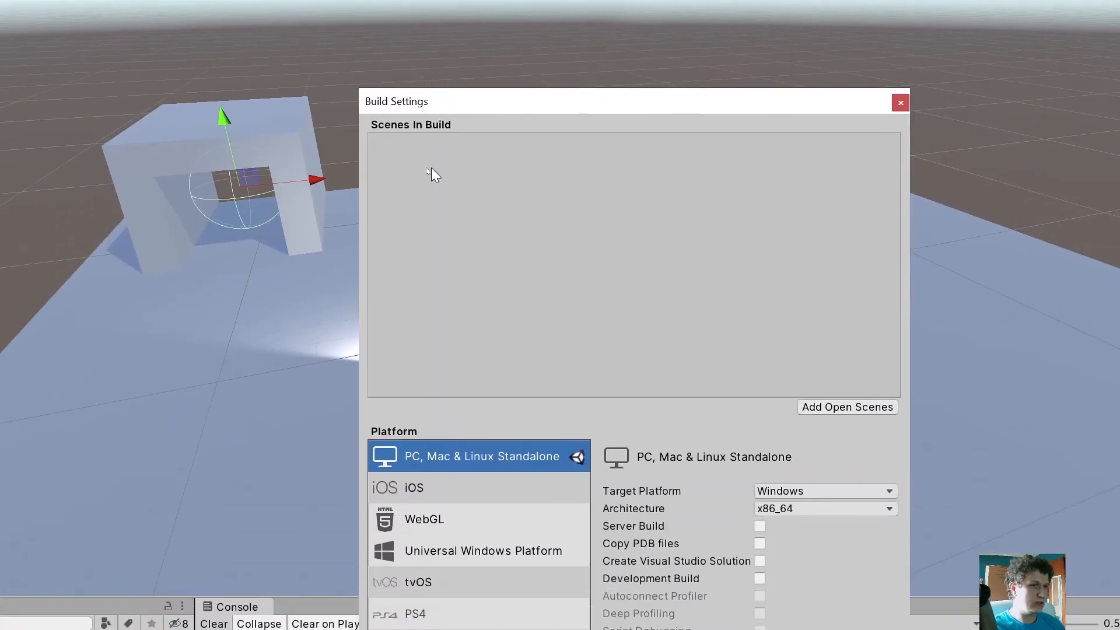
pyautogui.moveTo(476, 195)
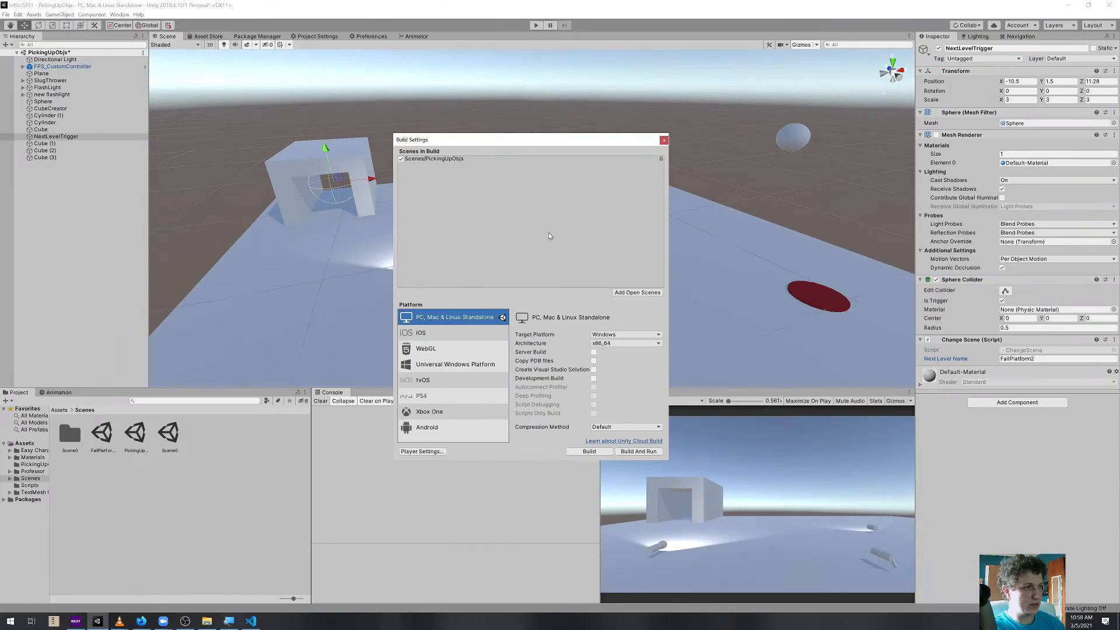
pyautogui.moveTo(500, 234)
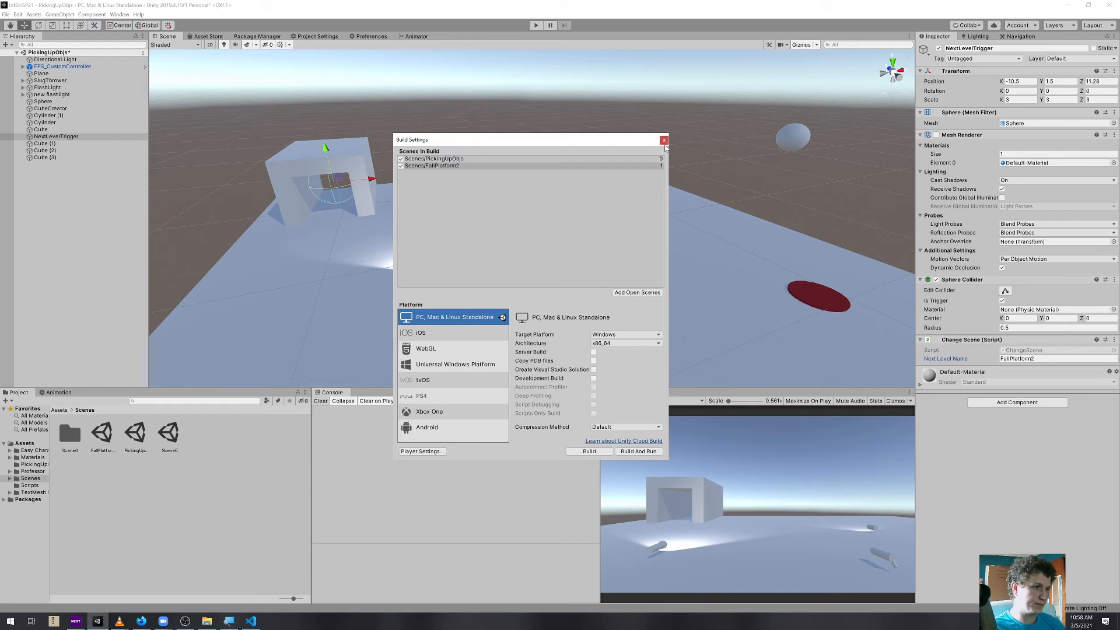
pyautogui.click(664, 139)
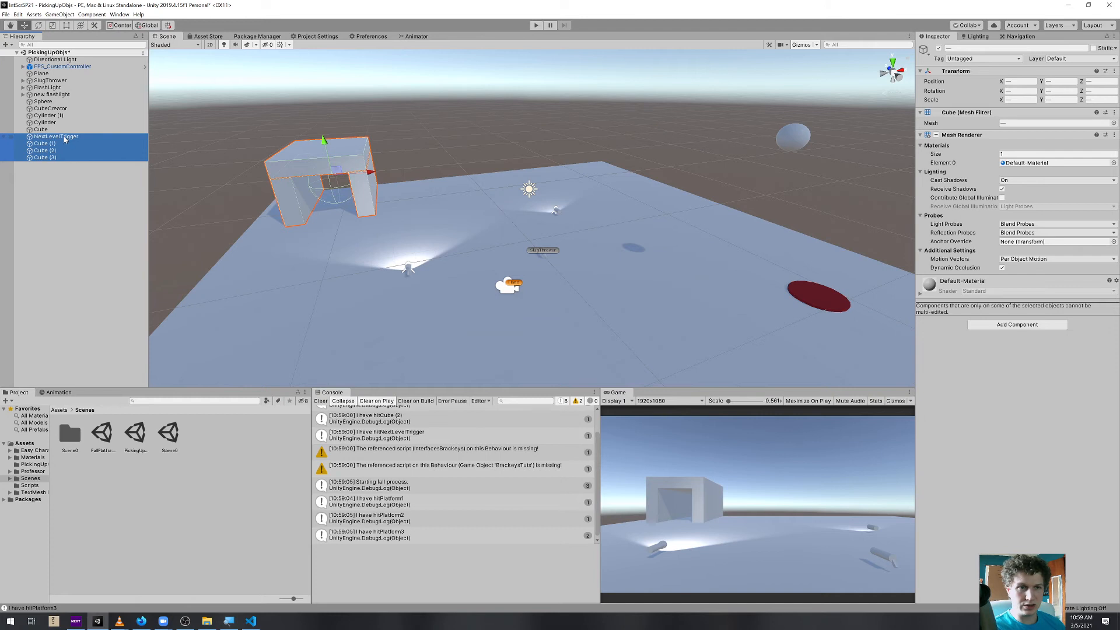
# Wrap the doorway trigger and three cubes in an empty parent renamed ChangeScene
pyautogui.click(60, 14)
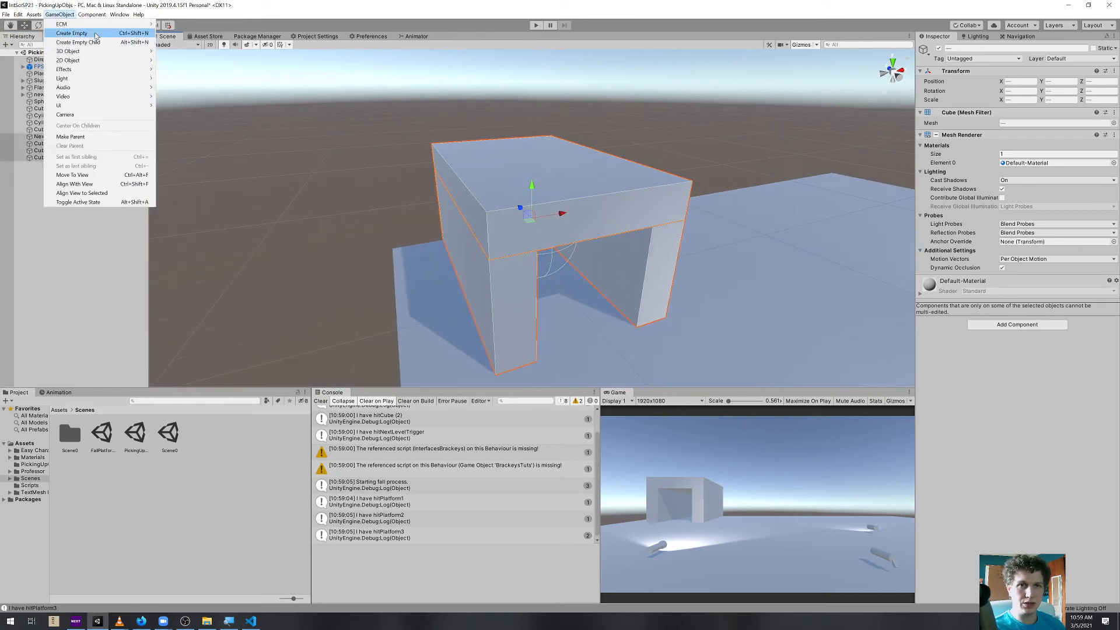
pyautogui.click(71, 33)
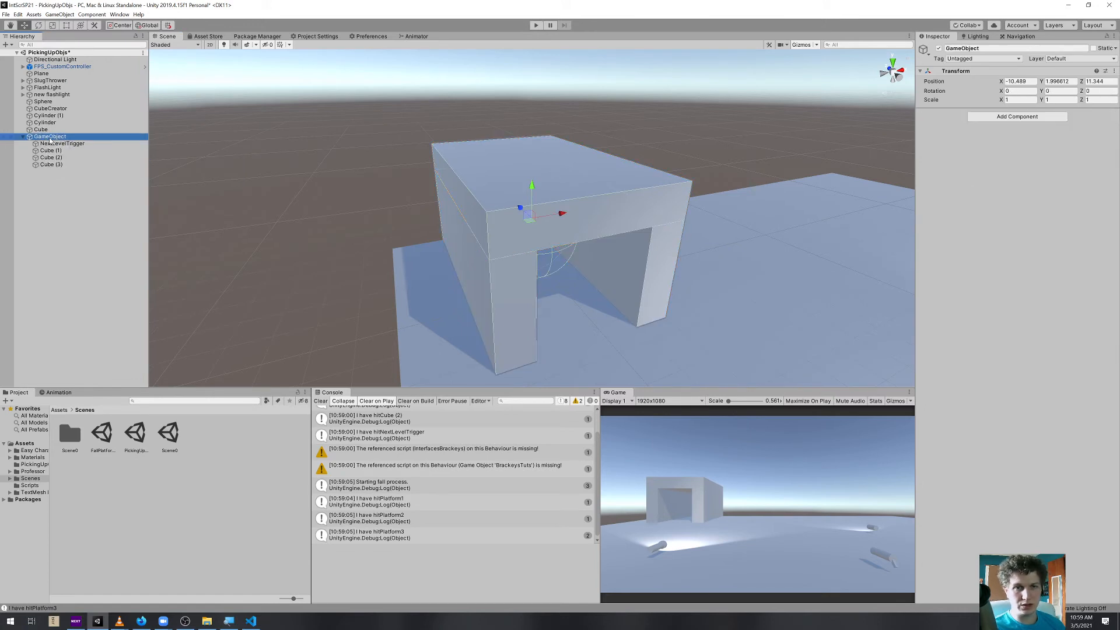
pyautogui.doubleClick(50, 136)
pyautogui.write('ChangeScene')
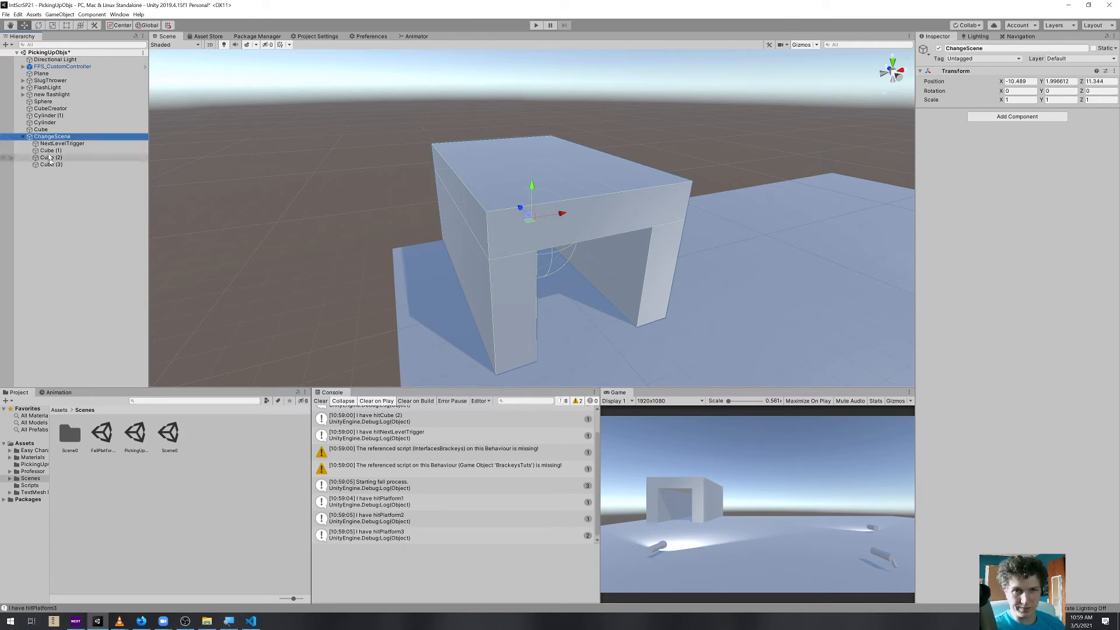
pyautogui.click(101, 432)
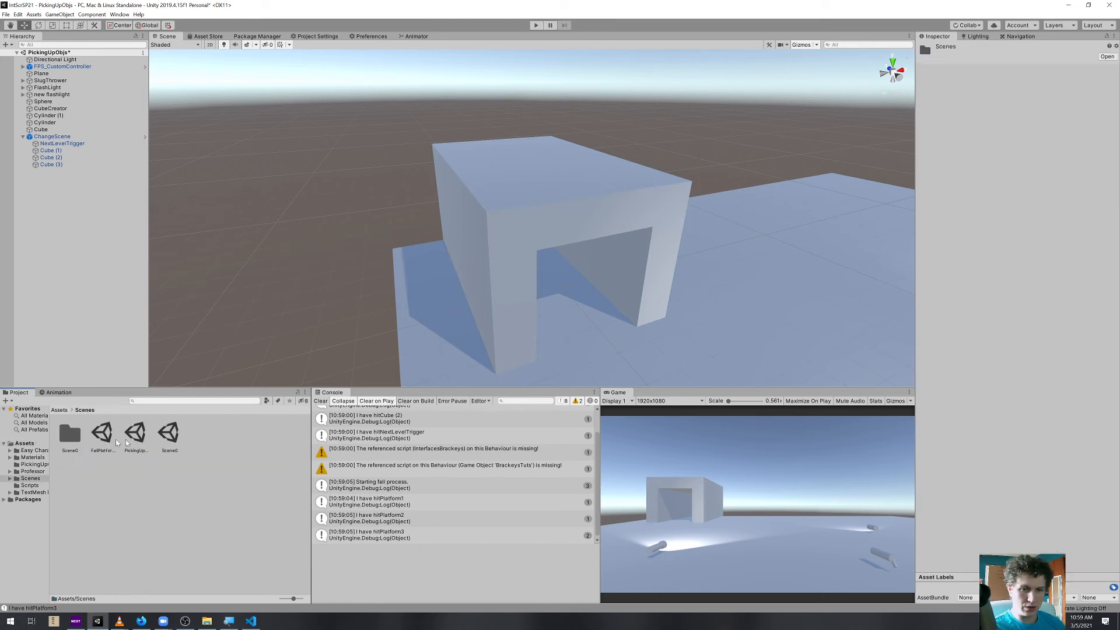
# Place the ChangeScene prefab in FallPlatform2 with Next Level Name set to PickingUpObjects
pyautogui.doubleClick(102, 432)
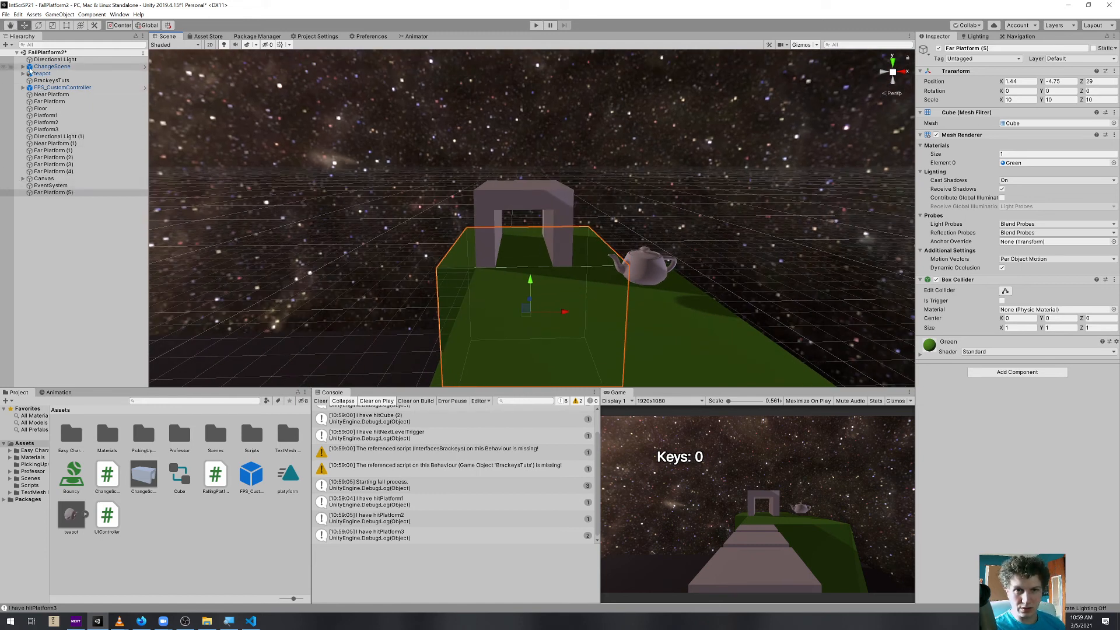
pyautogui.click(63, 73)
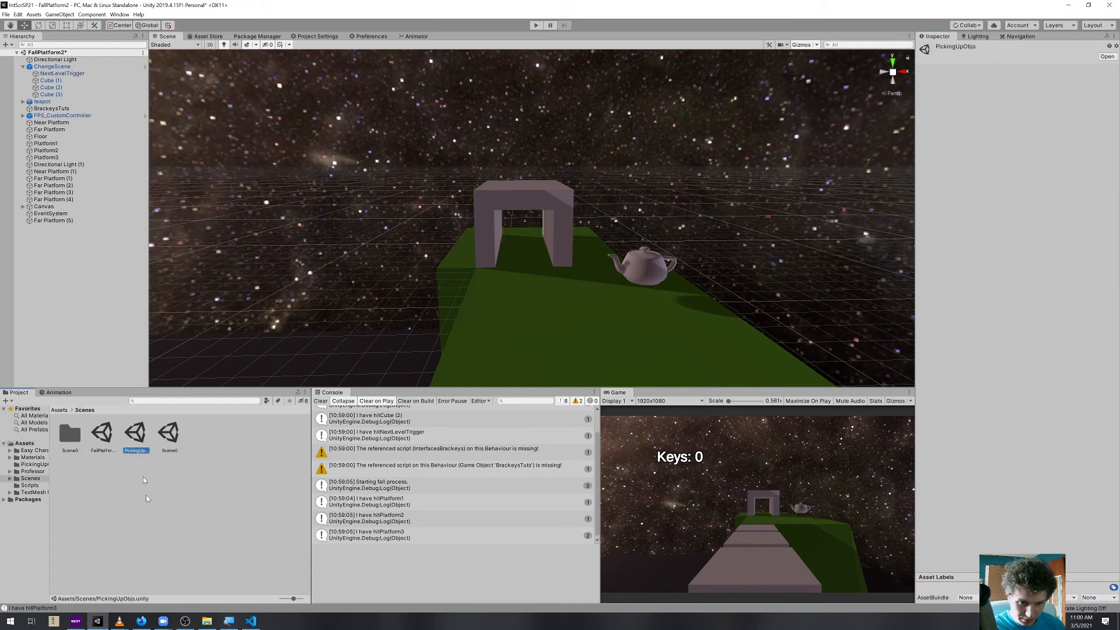
pyautogui.click(23, 443)
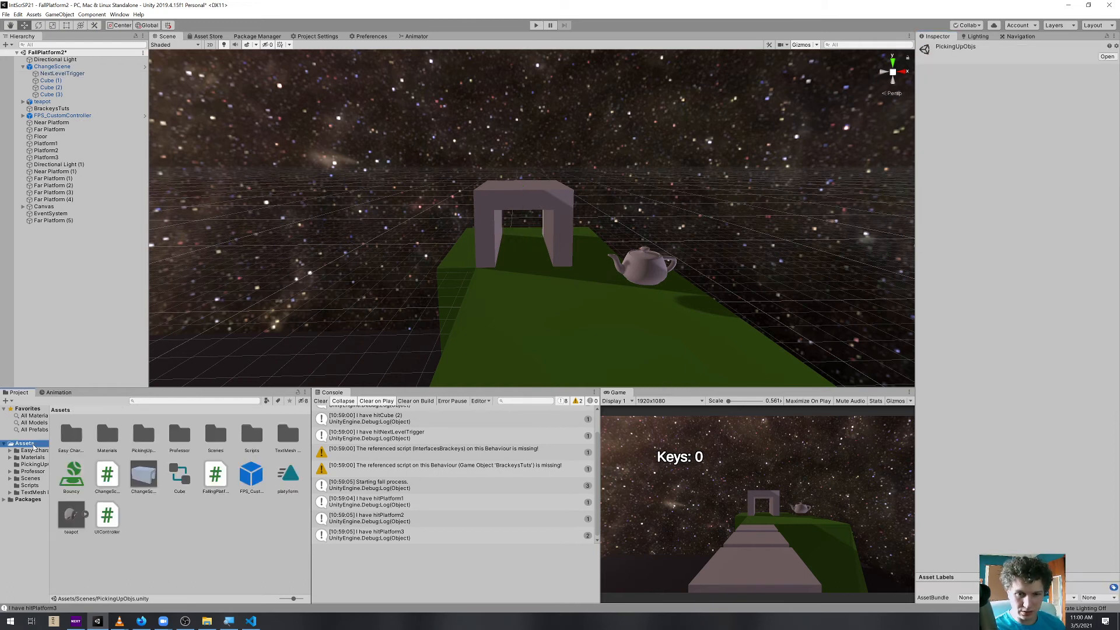
pyautogui.click(61, 74)
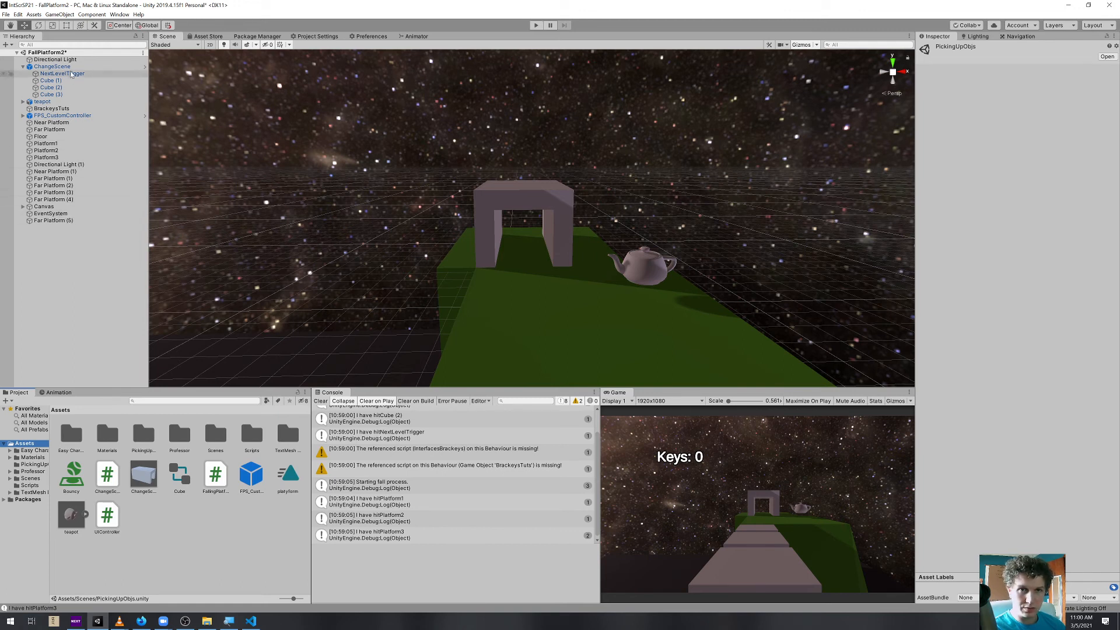
pyautogui.click(61, 73)
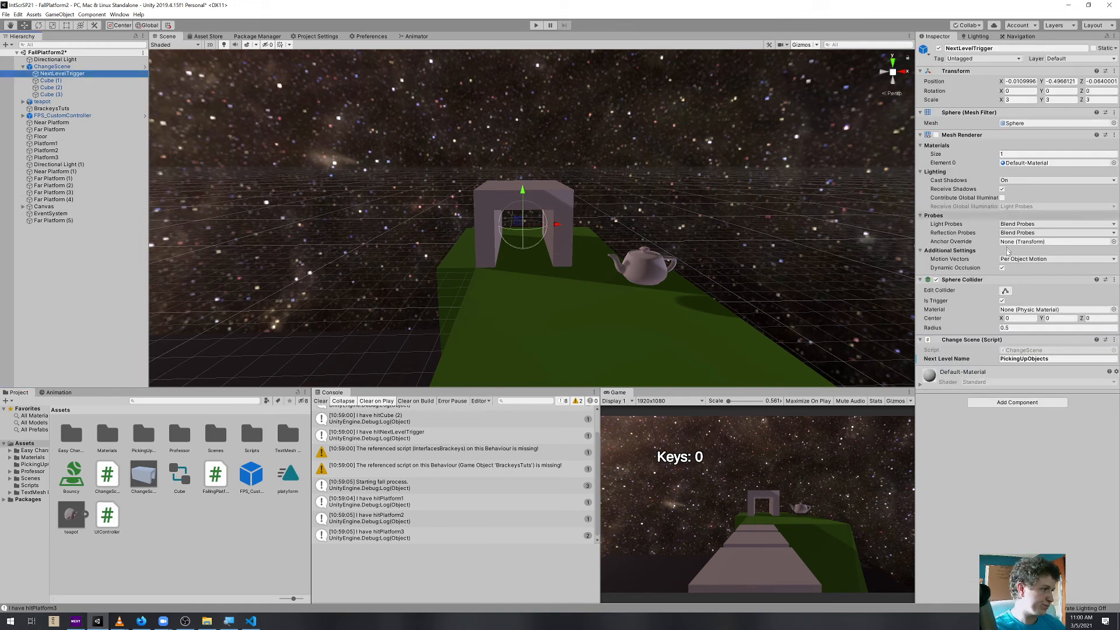
# Search the web for 'unity scenemanager' and open the Scripting API SceneManager result
pyautogui.click(1057, 359)
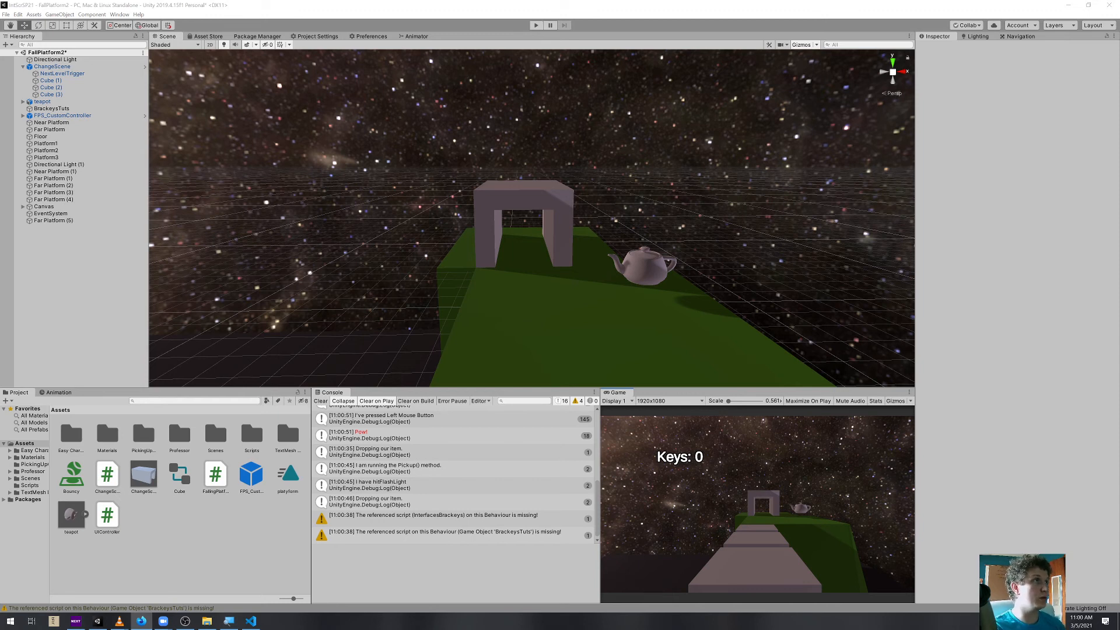
pyautogui.moveTo(557, 222)
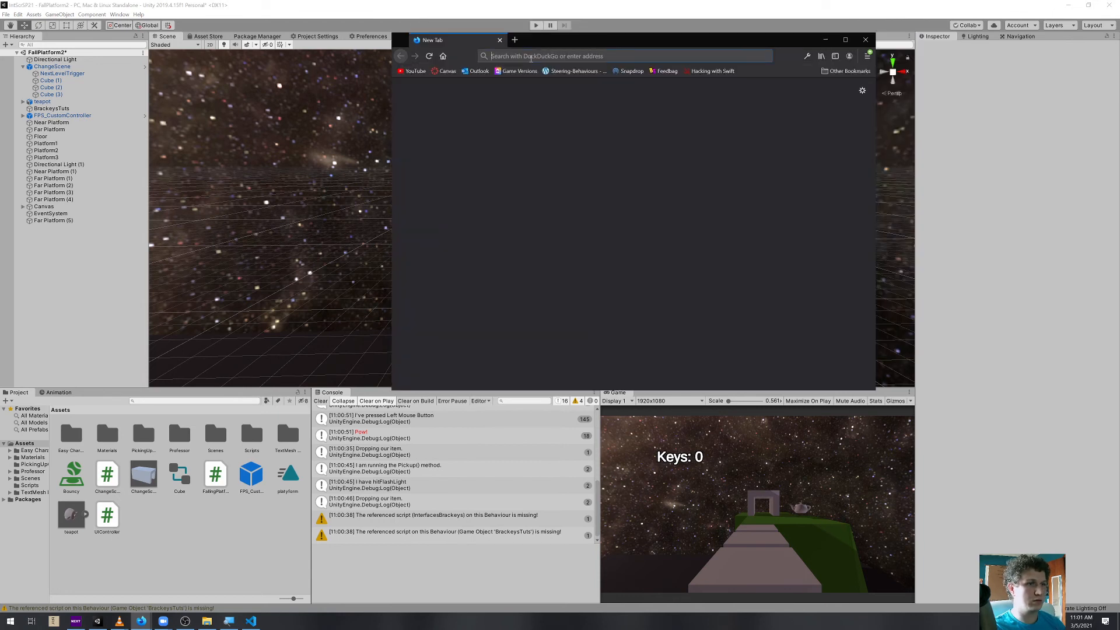
pyautogui.write('unity scene')
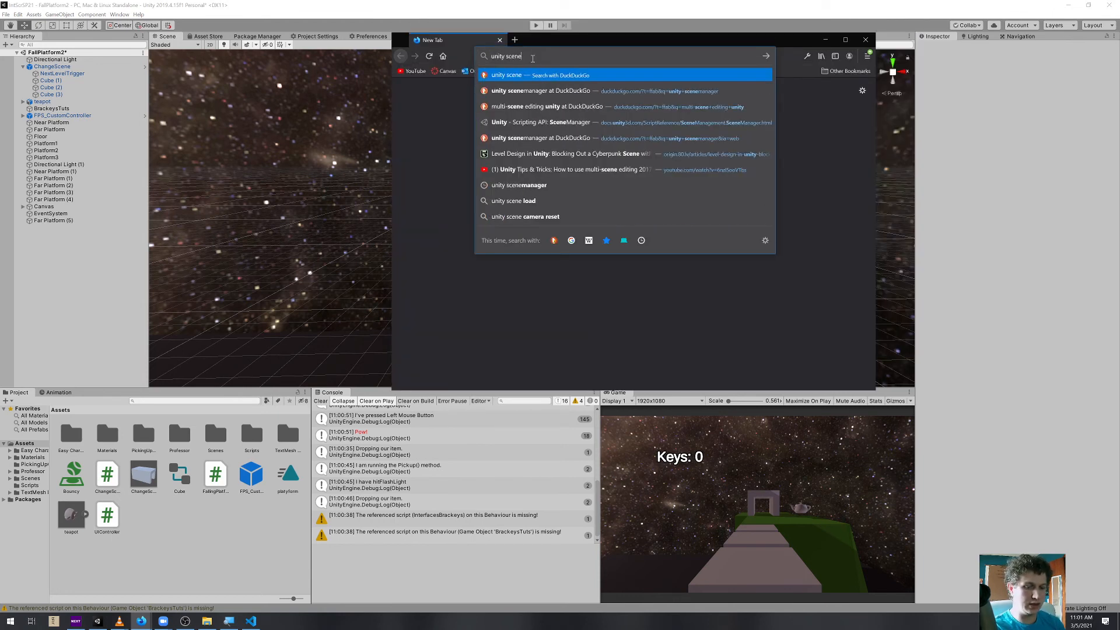
pyautogui.click(537, 91)
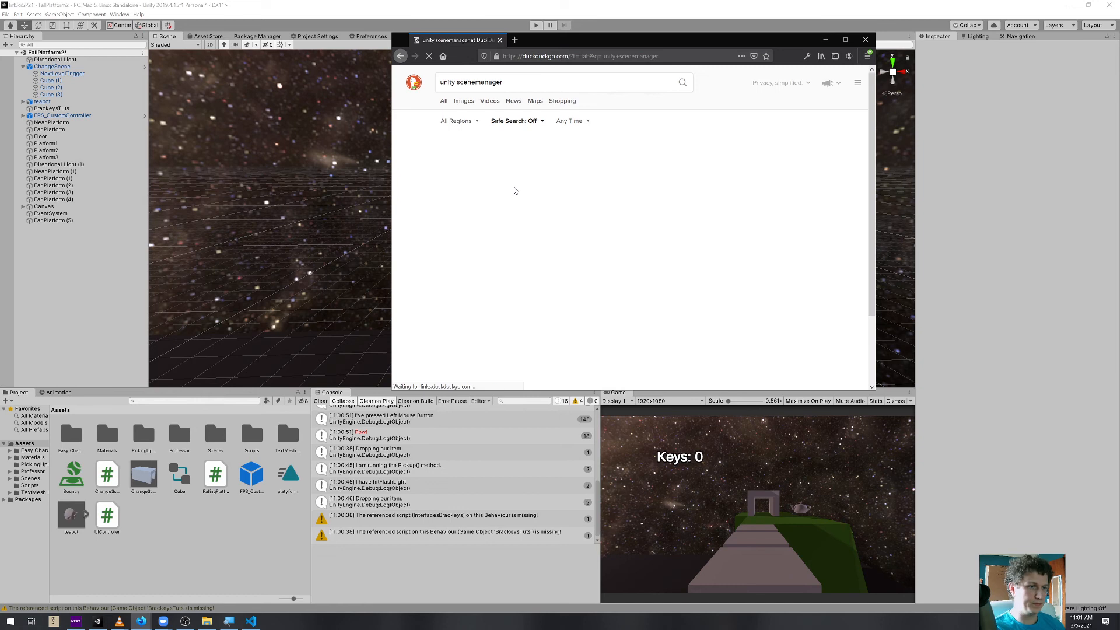
pyautogui.click(681, 82)
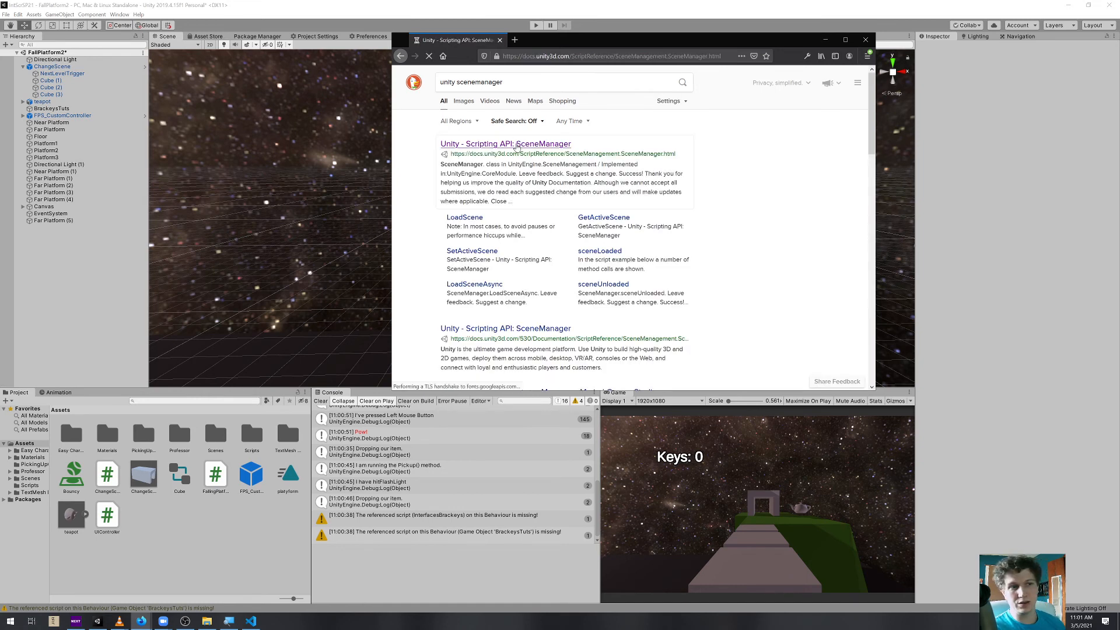
# Open the SceneManager docs page to view its static methods like LoadScene
pyautogui.click(505, 144)
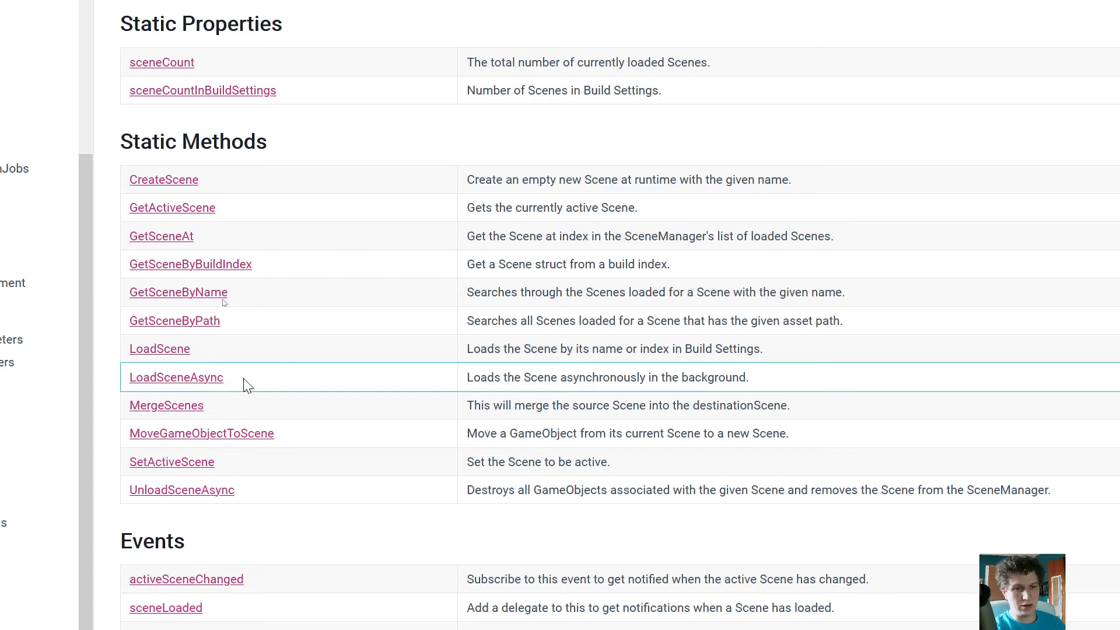
pyautogui.moveTo(306, 370)
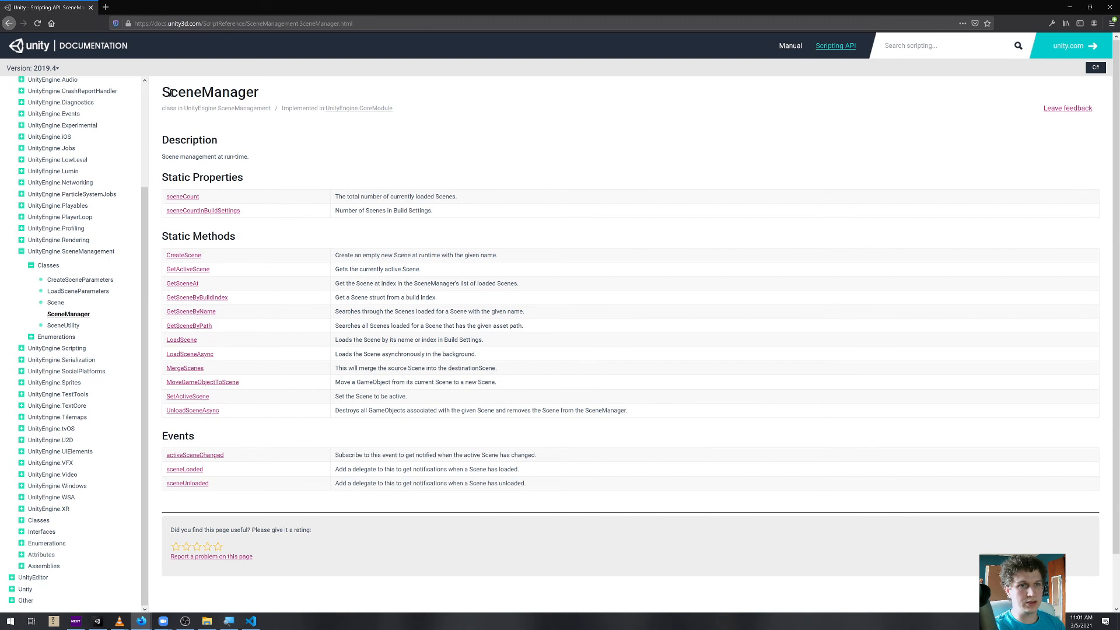
pyautogui.moveTo(305, 101)
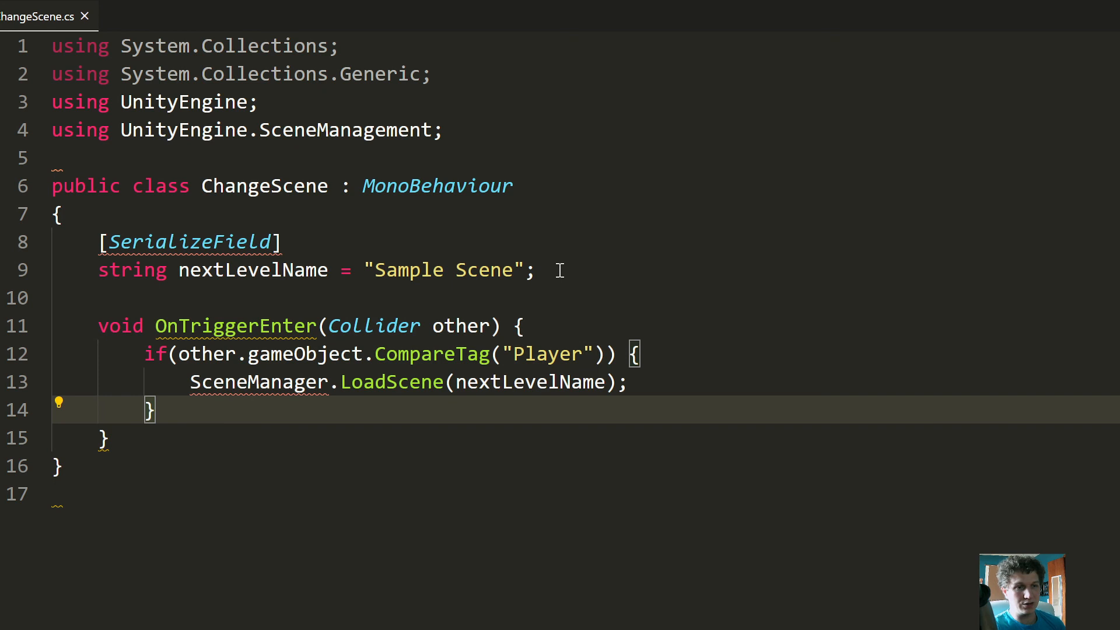
# Declare a serialized int nextLevelIndex = 0 below the nextLevelName field
pyautogui.click(543, 270)
pyautogui.write('[SerializeField')
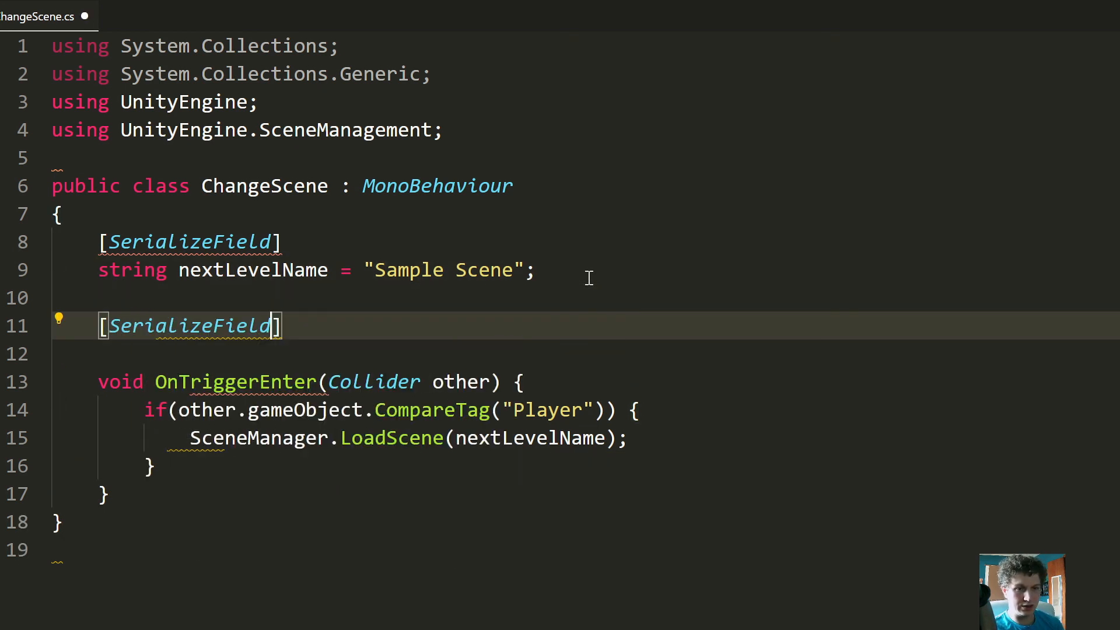
pyautogui.write('int')
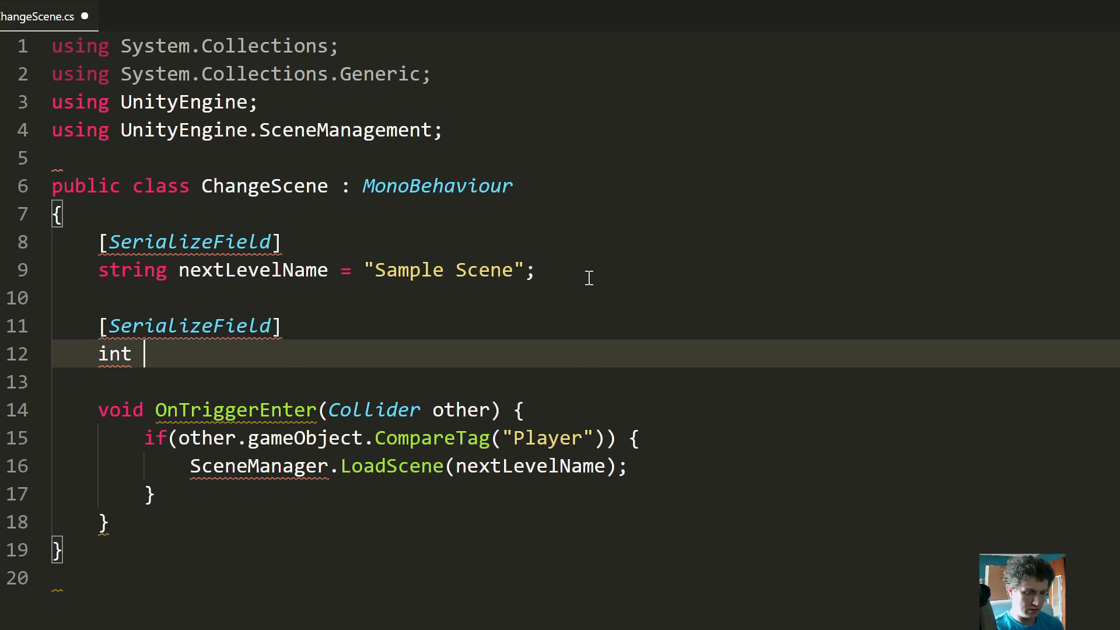
pyautogui.write('nextLeve')
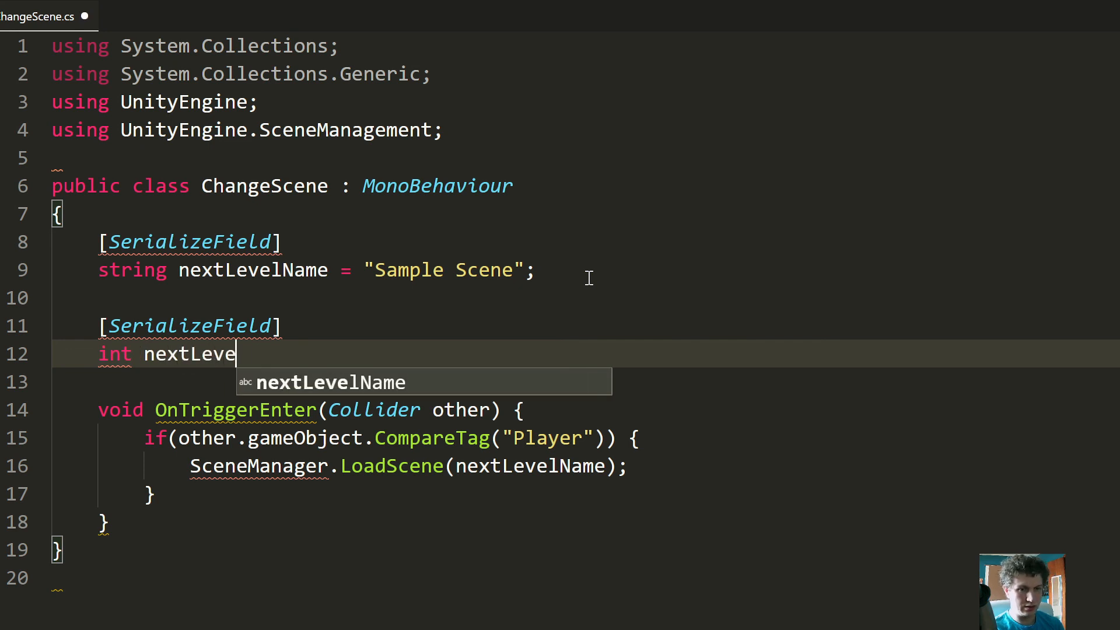
pyautogui.write('lIndex')
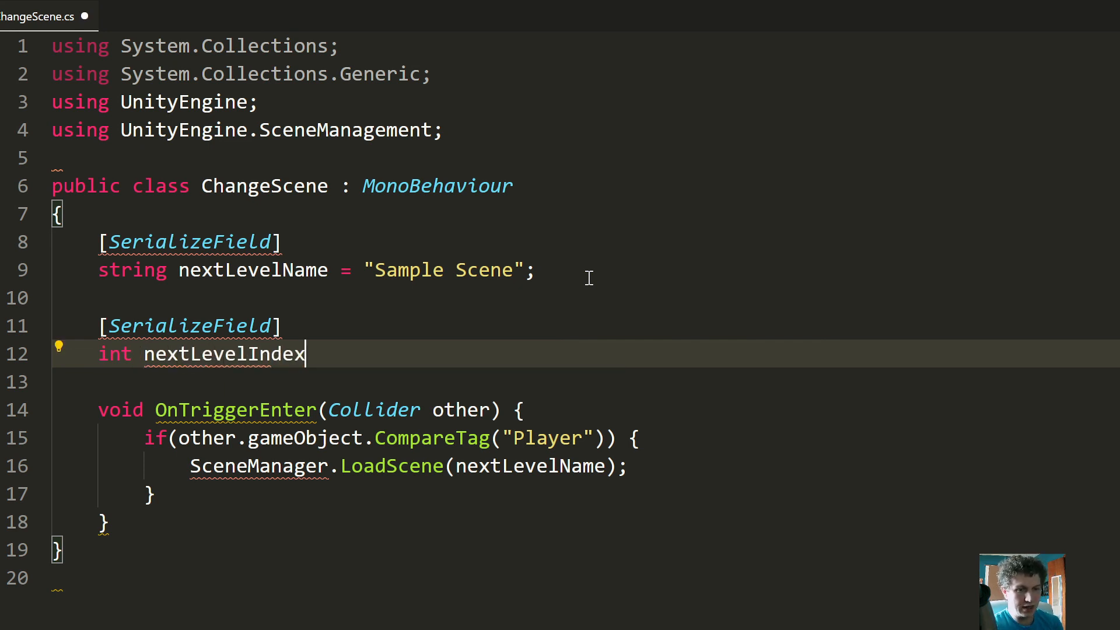
pyautogui.write('= 0;')
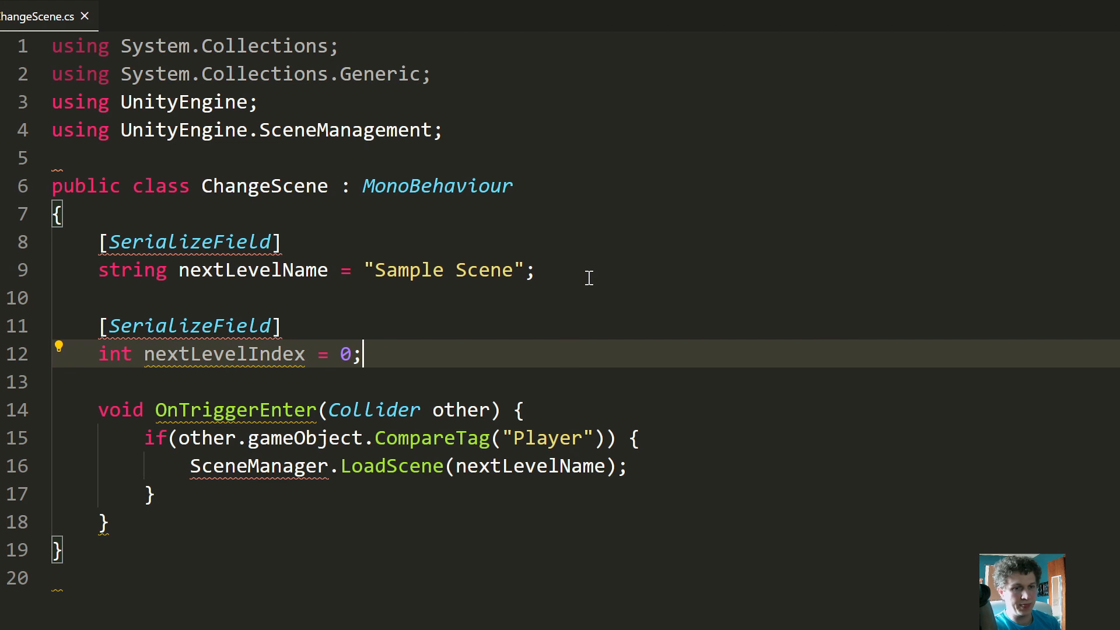
pyautogui.moveTo(398, 438)
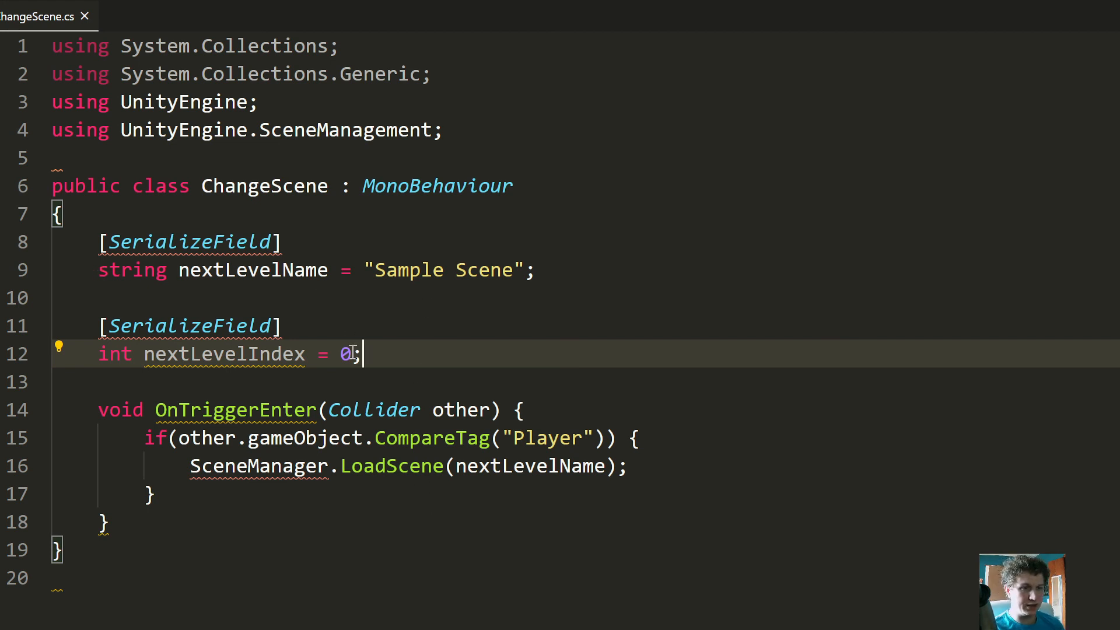
pyautogui.write('-1')
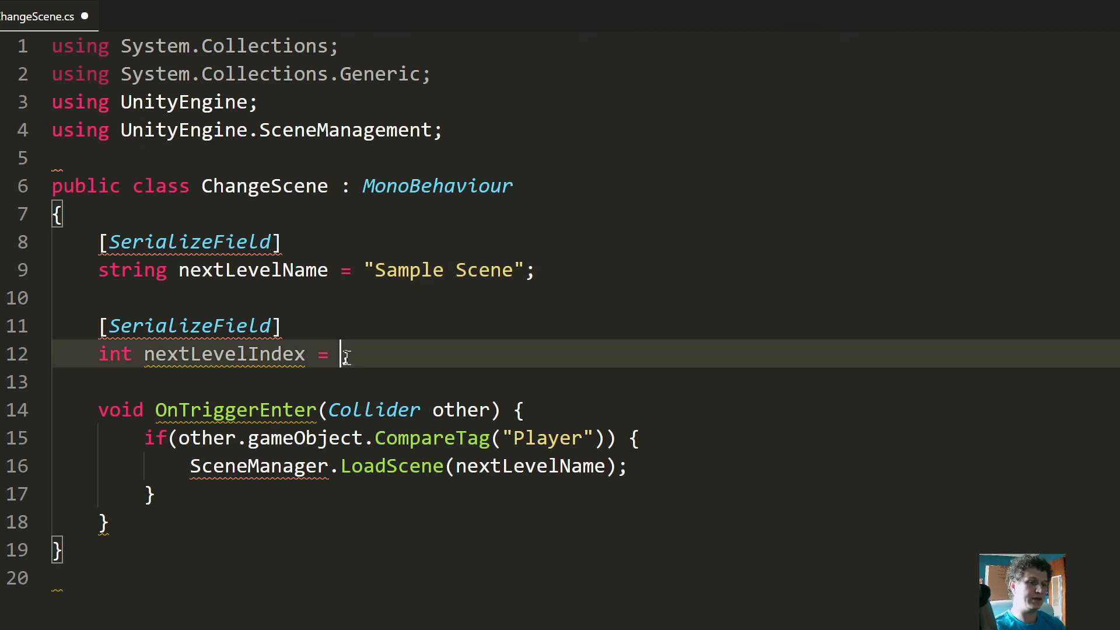
pyautogui.write(';')
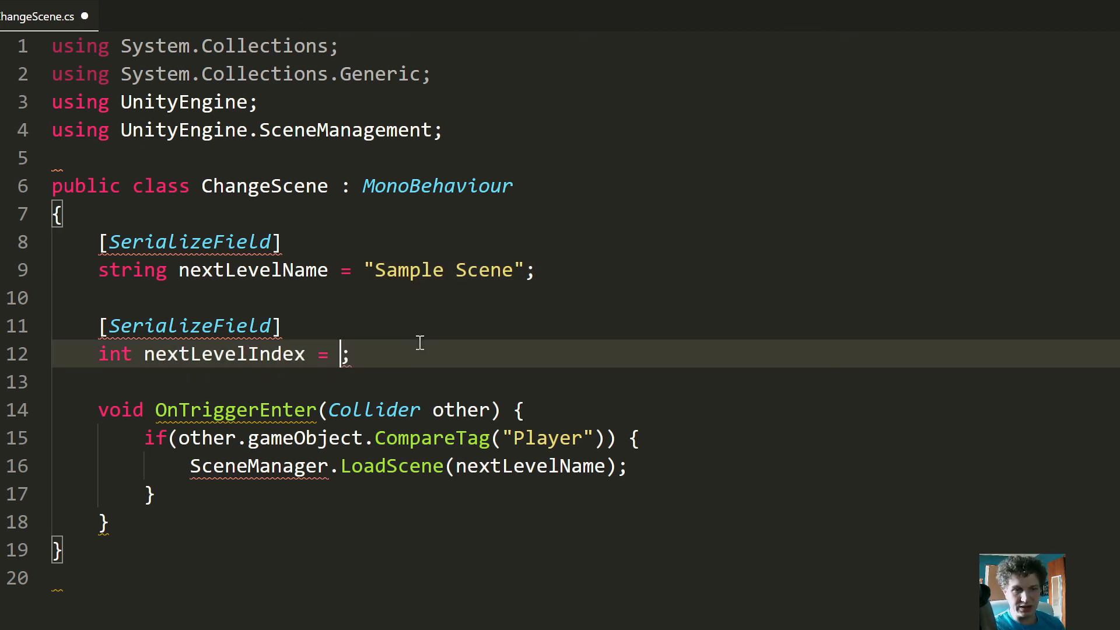
pyautogui.write('0')
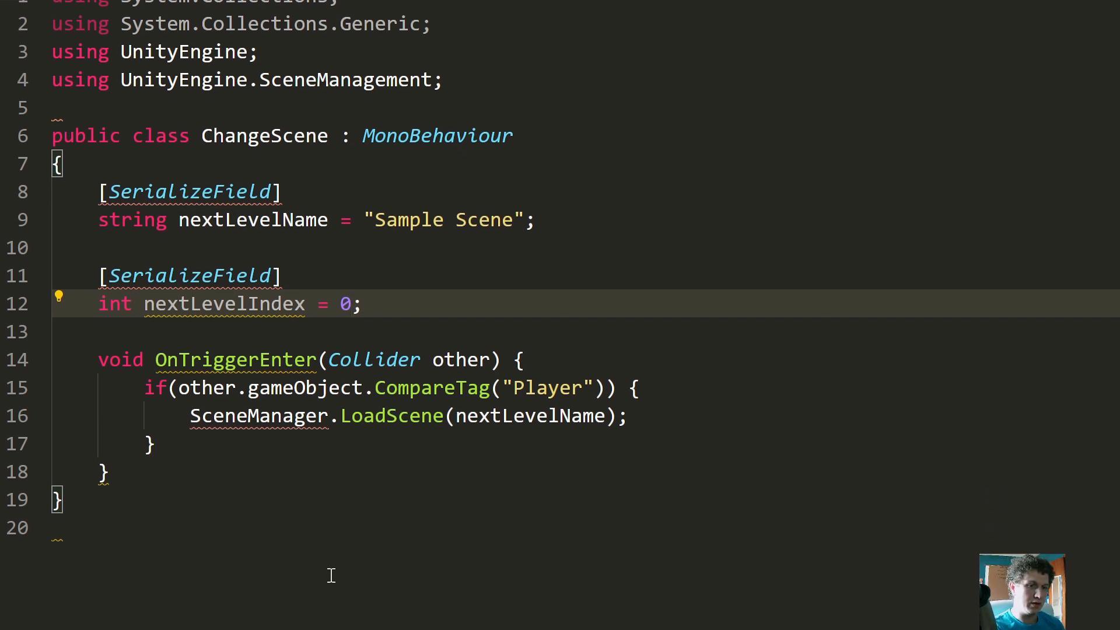
# Change LoadScene's argument to nextLevelIndex and save the script
pyautogui.scroll(-3)
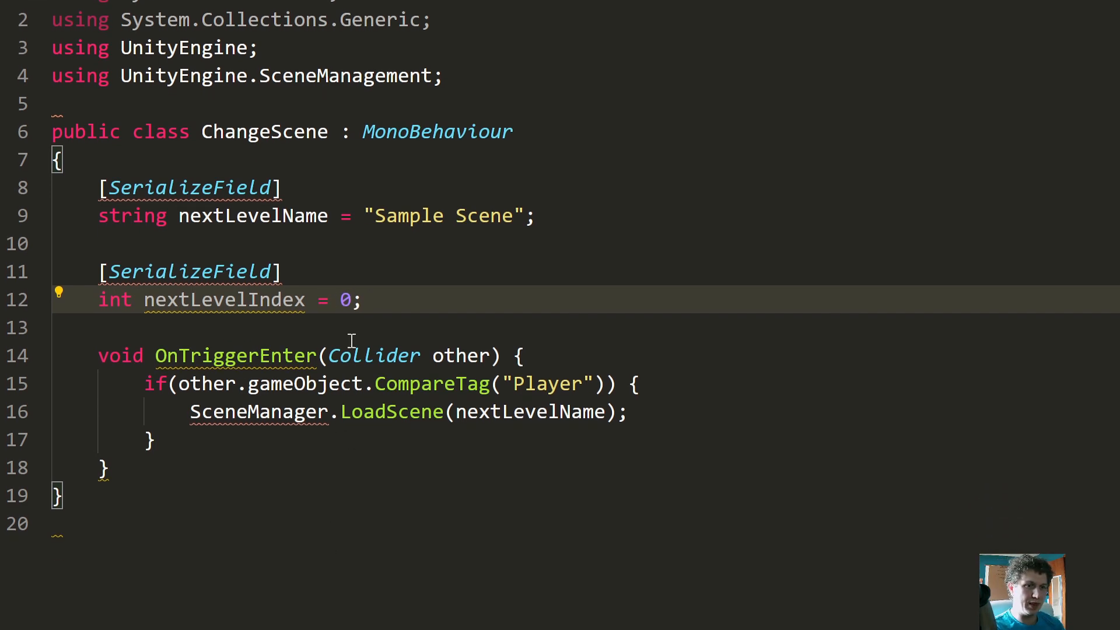
pyautogui.click(528, 411)
pyautogui.write('Index')
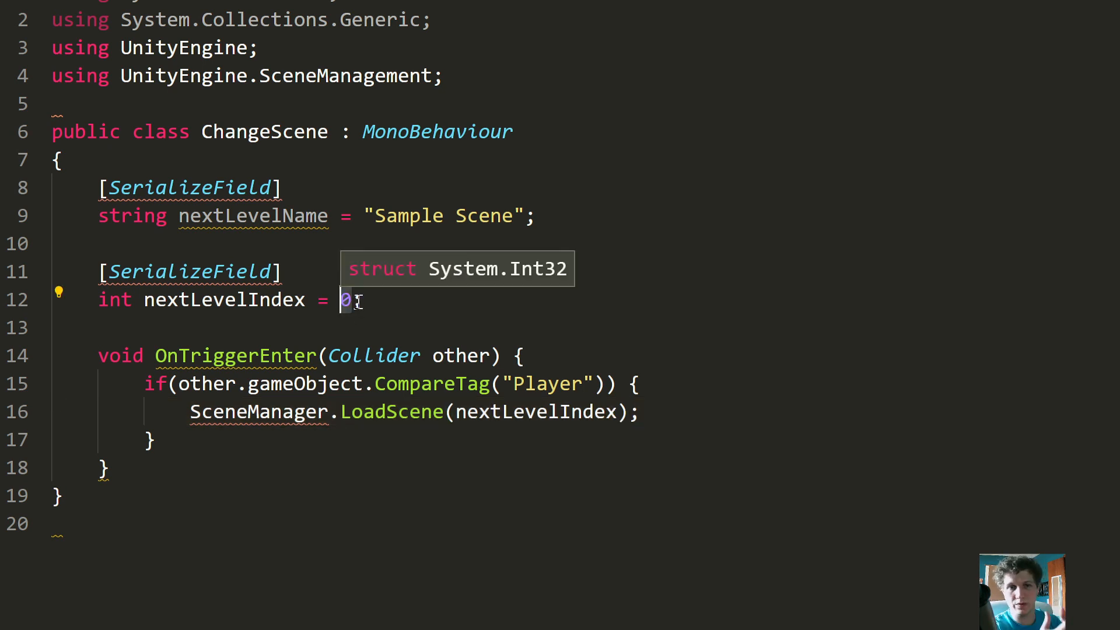
pyautogui.press('alt+tab')
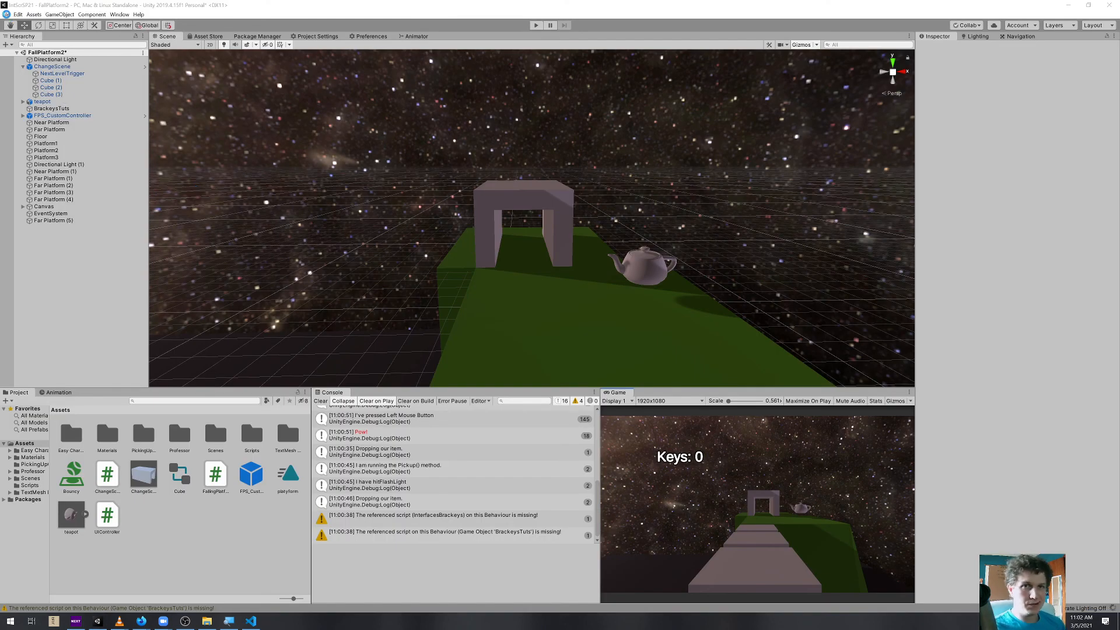
# Open Build Settings to check PickingUpObjs is index 0 and FallPlatform2 index 1
pyautogui.click(5, 14)
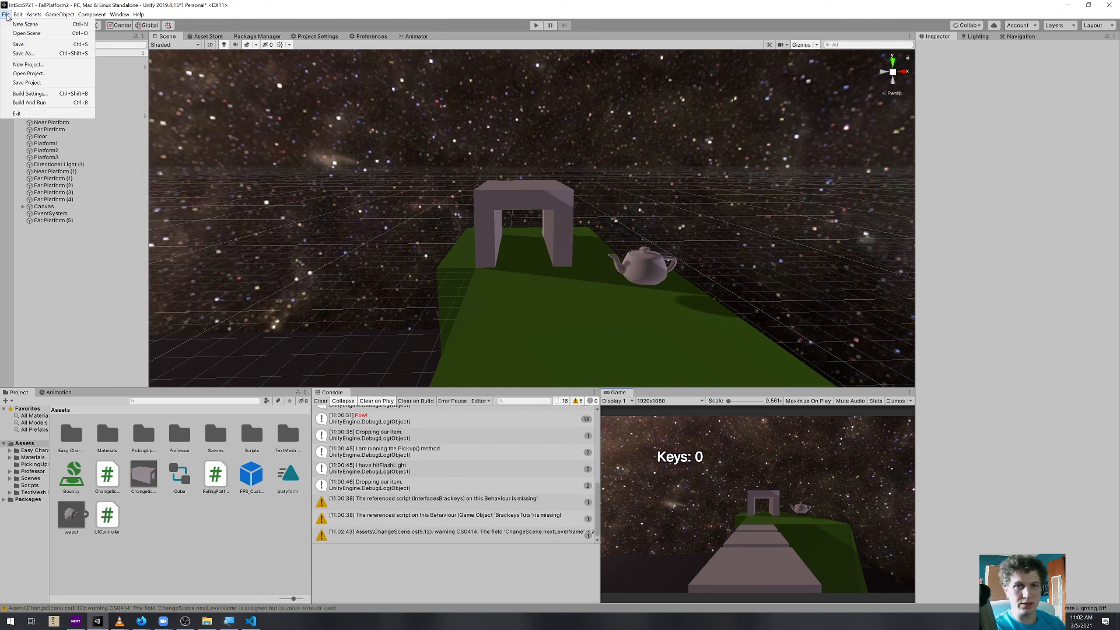
pyautogui.click(29, 93)
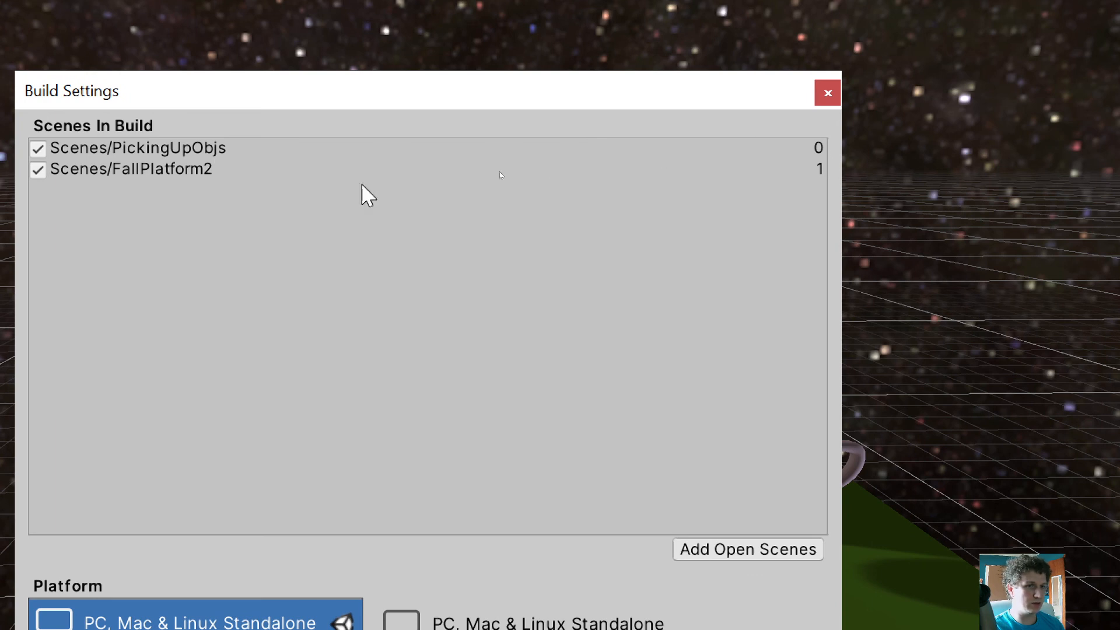
pyautogui.moveTo(828, 182)
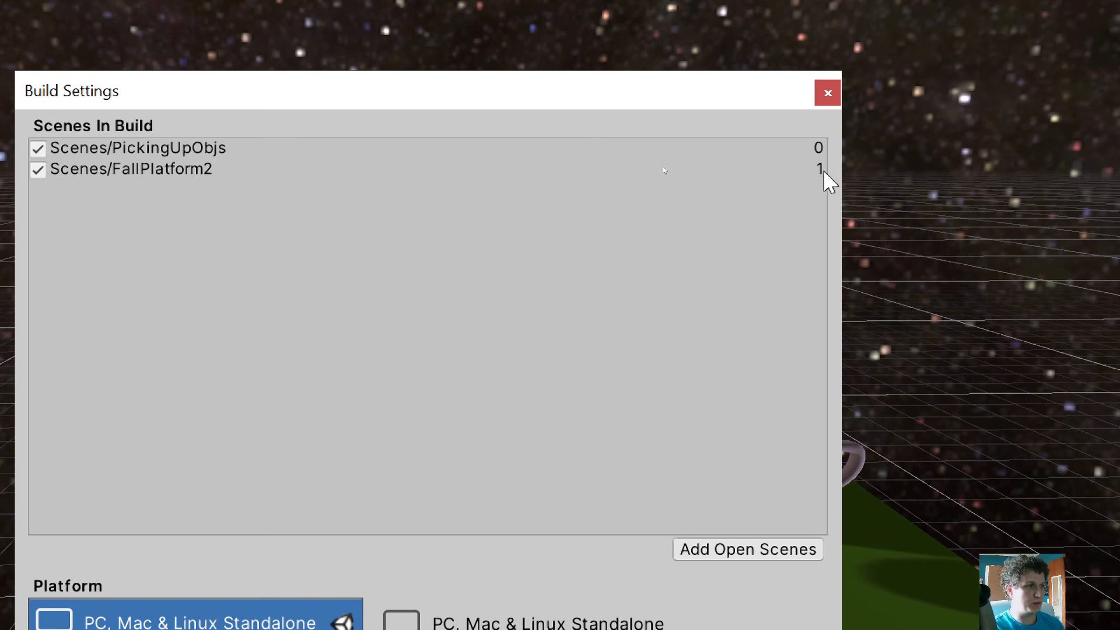